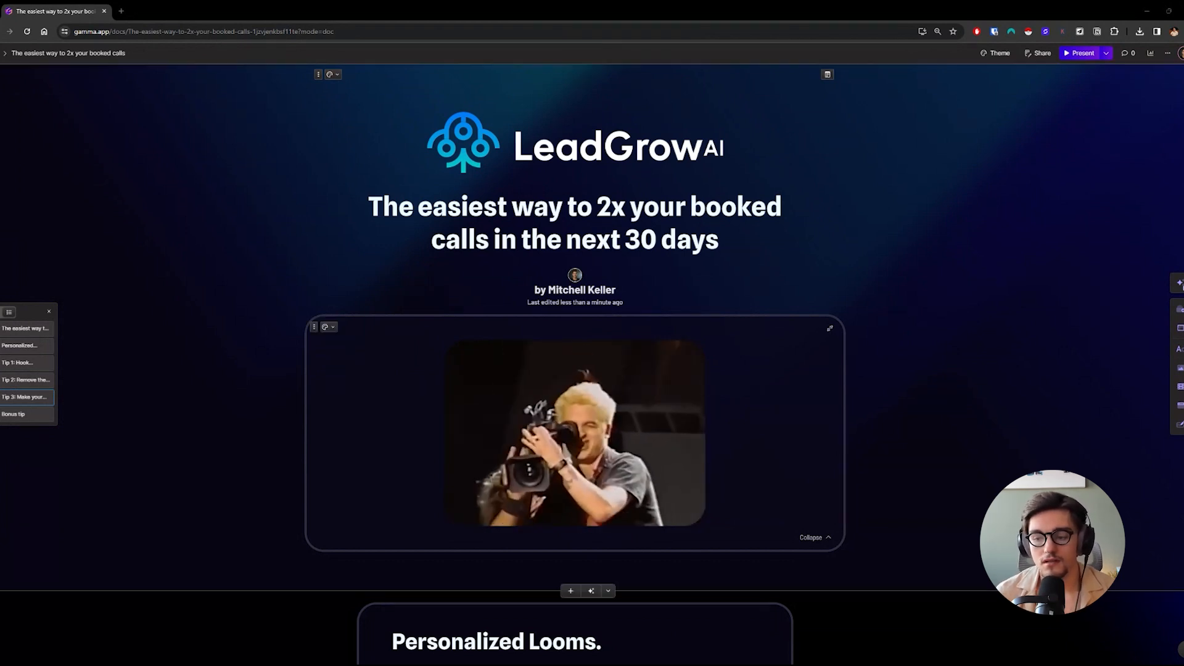
Scroll past the title card to the Personalized Looms Why/But lists and click below them
scroll("down", 3)
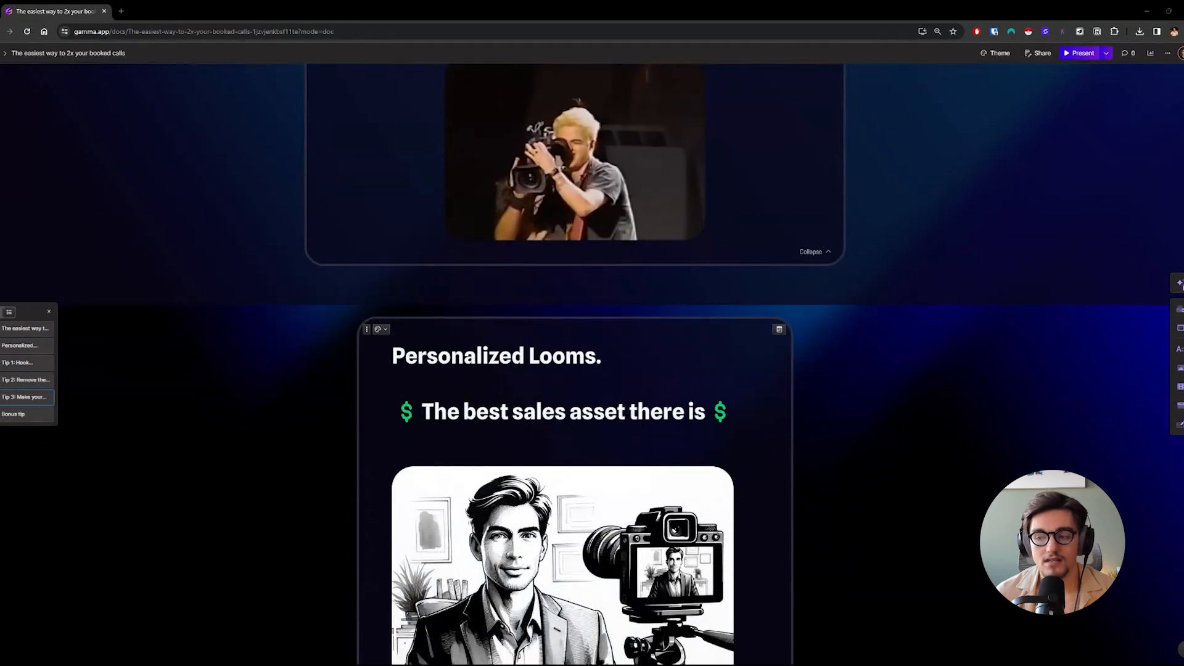
scroll("down", 3)
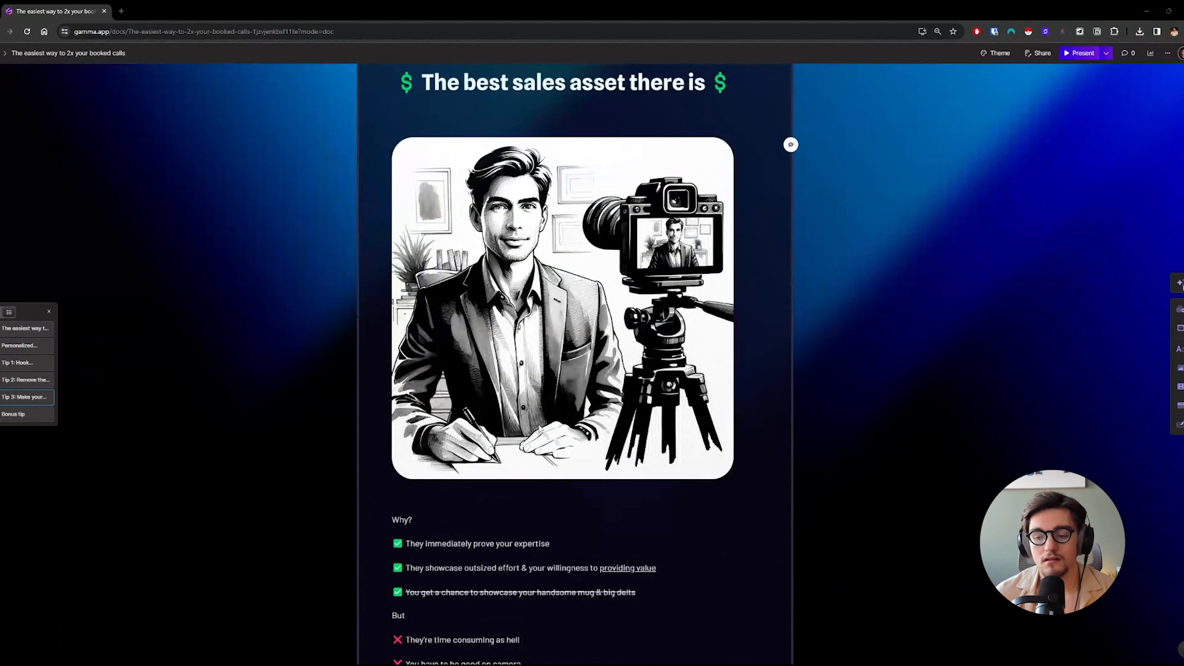
scroll("up", 3)
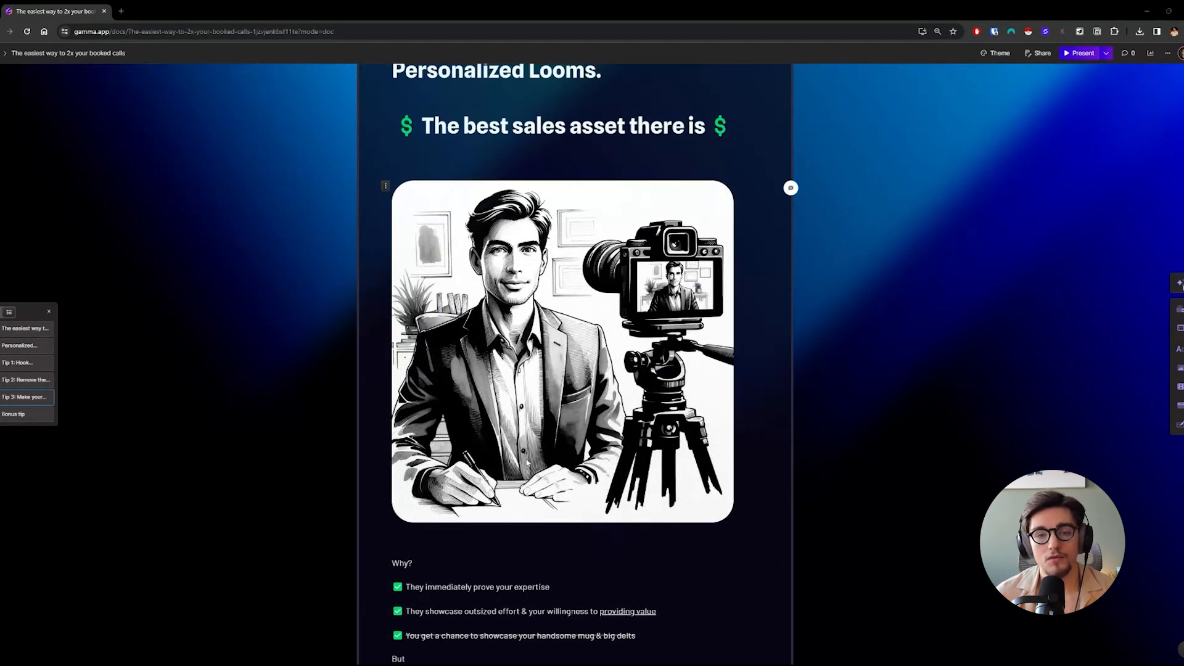
scroll("down", 3)
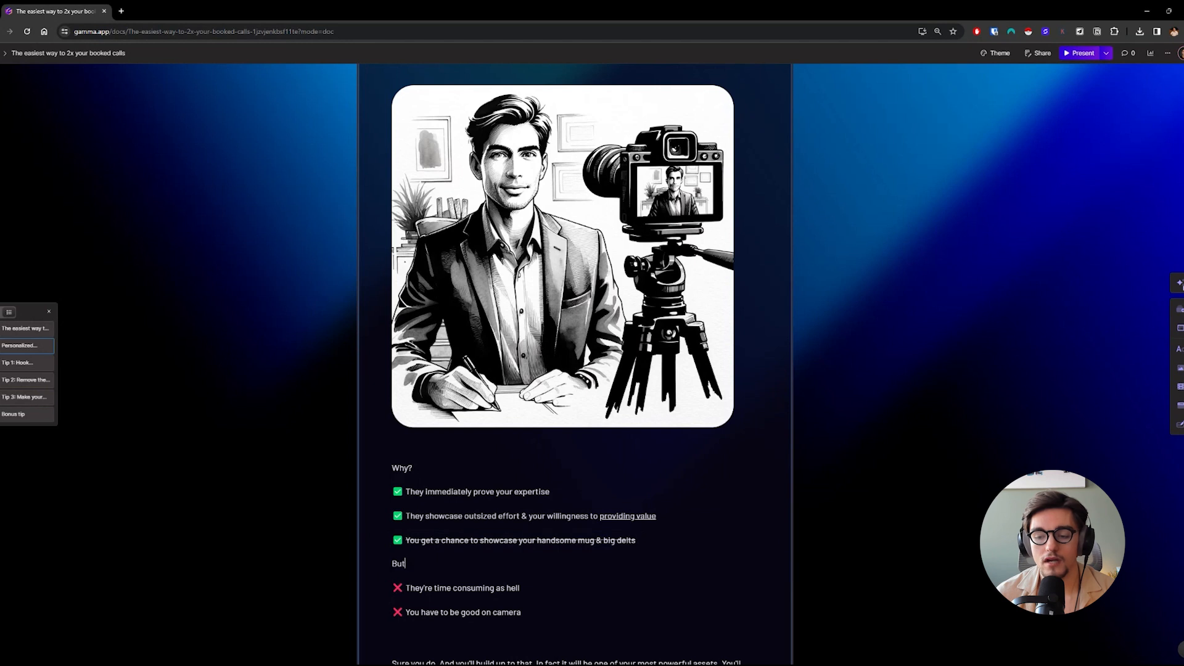
scroll("down", 3)
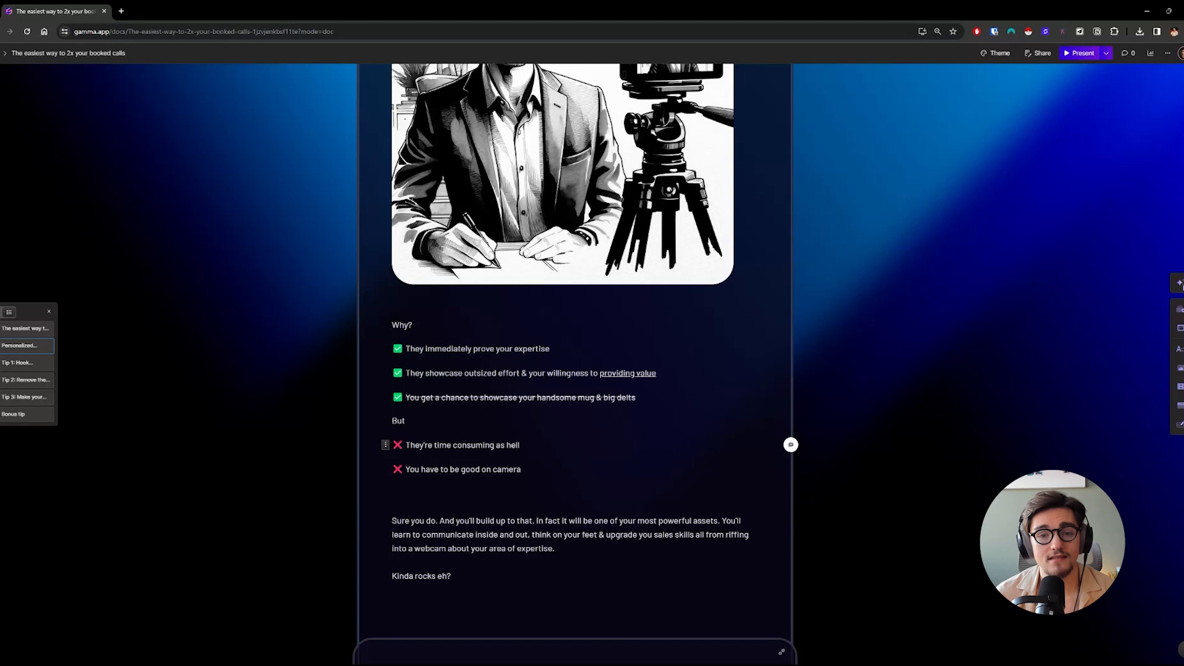
scroll("down", 3)
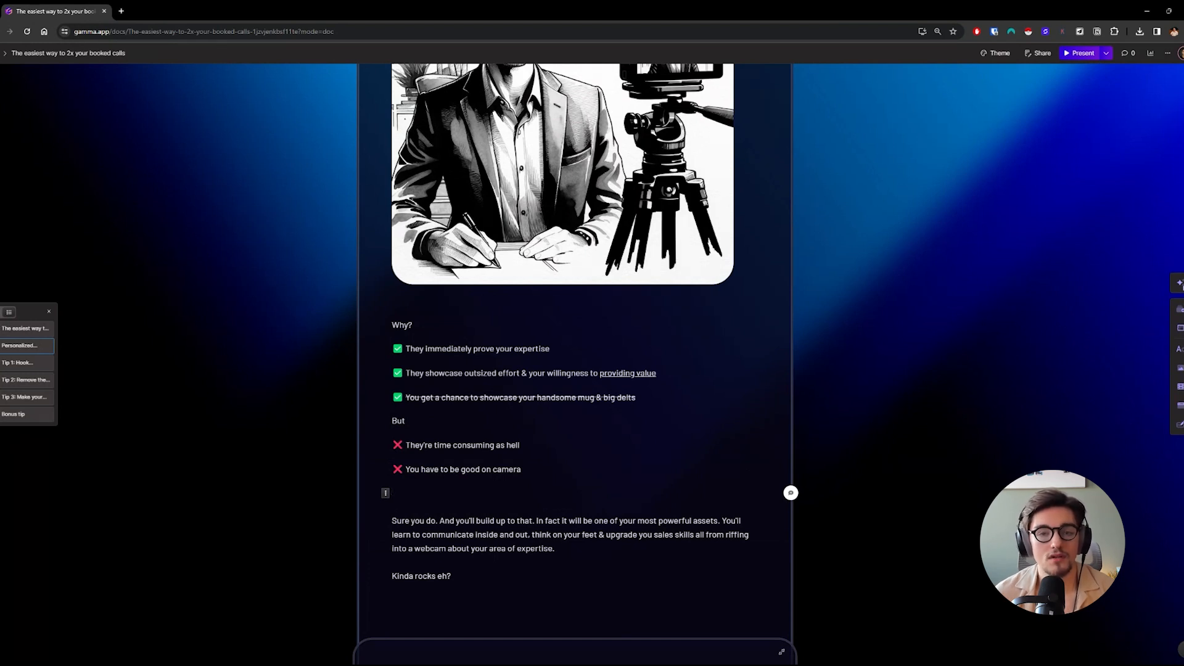
left_click(394, 492)
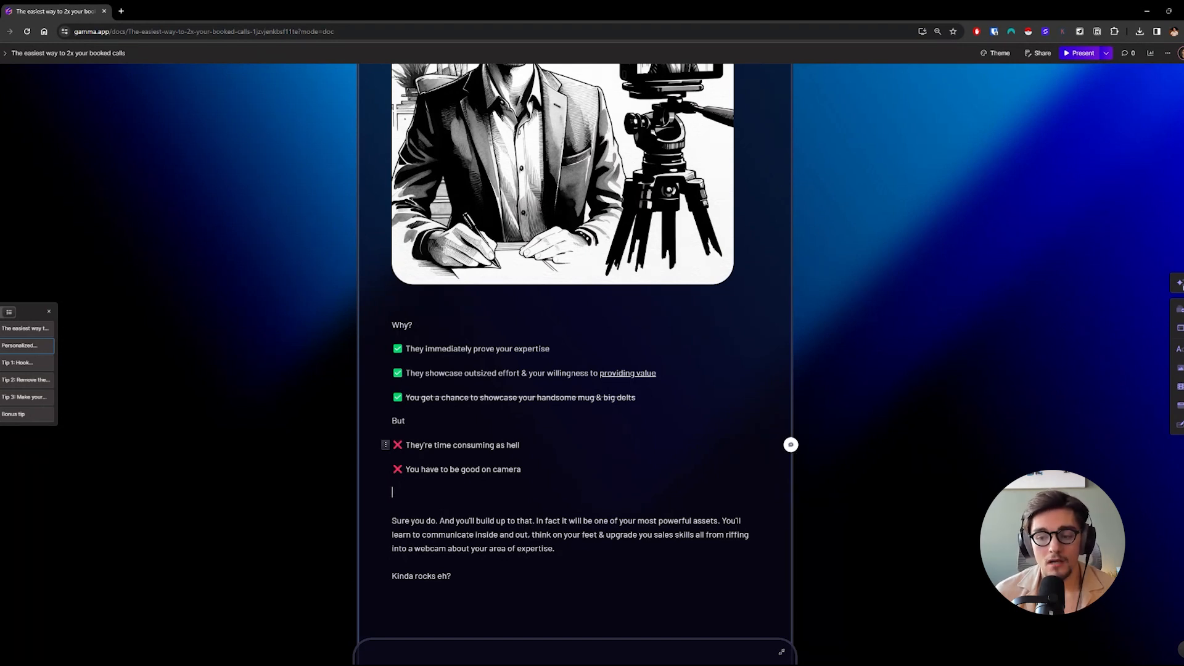
Bring the 'First some general rules of thumb' card into view and click its four-tip grid
scroll("down", 3)
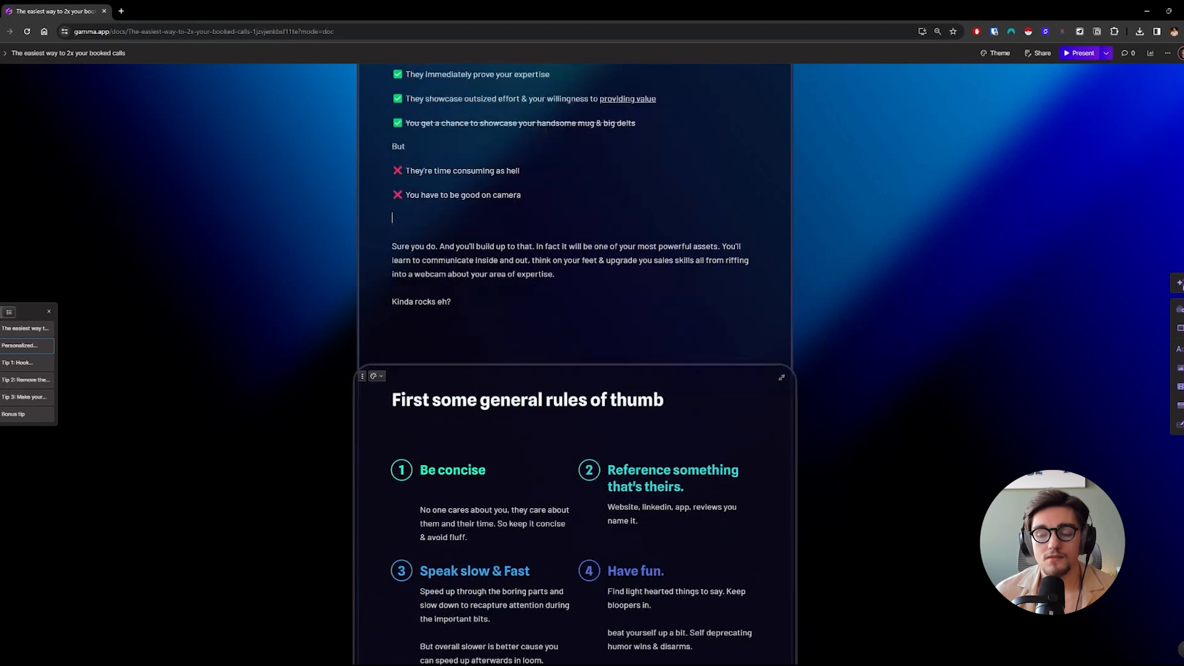
scroll("down", 3)
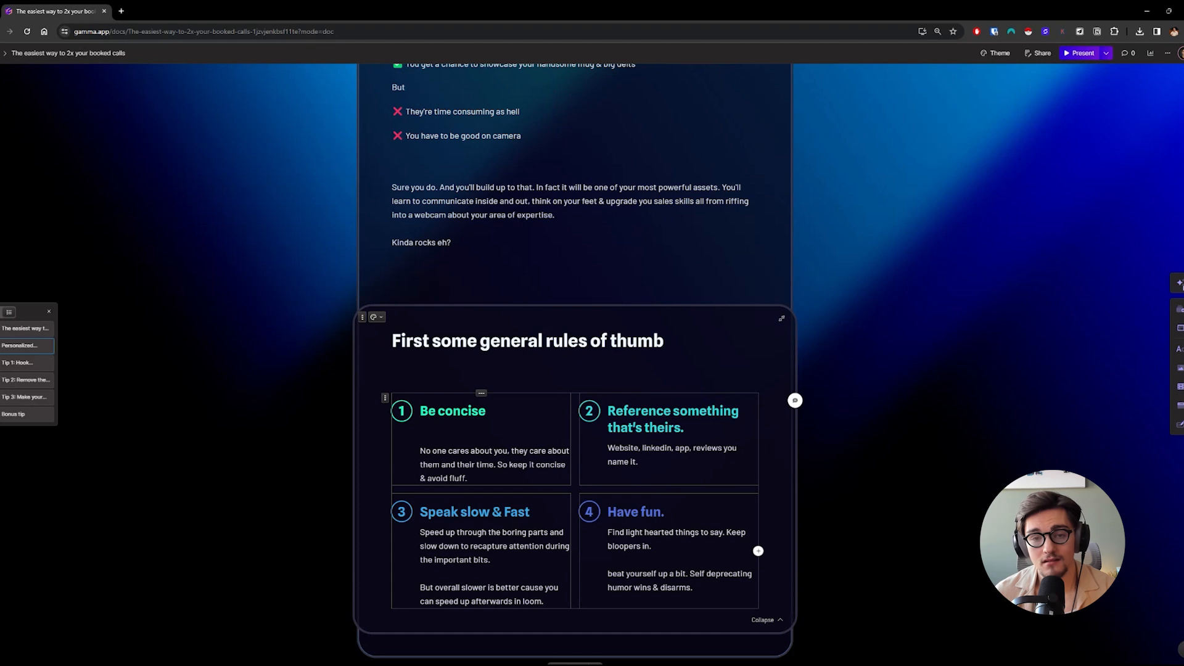
left_click(392, 159)
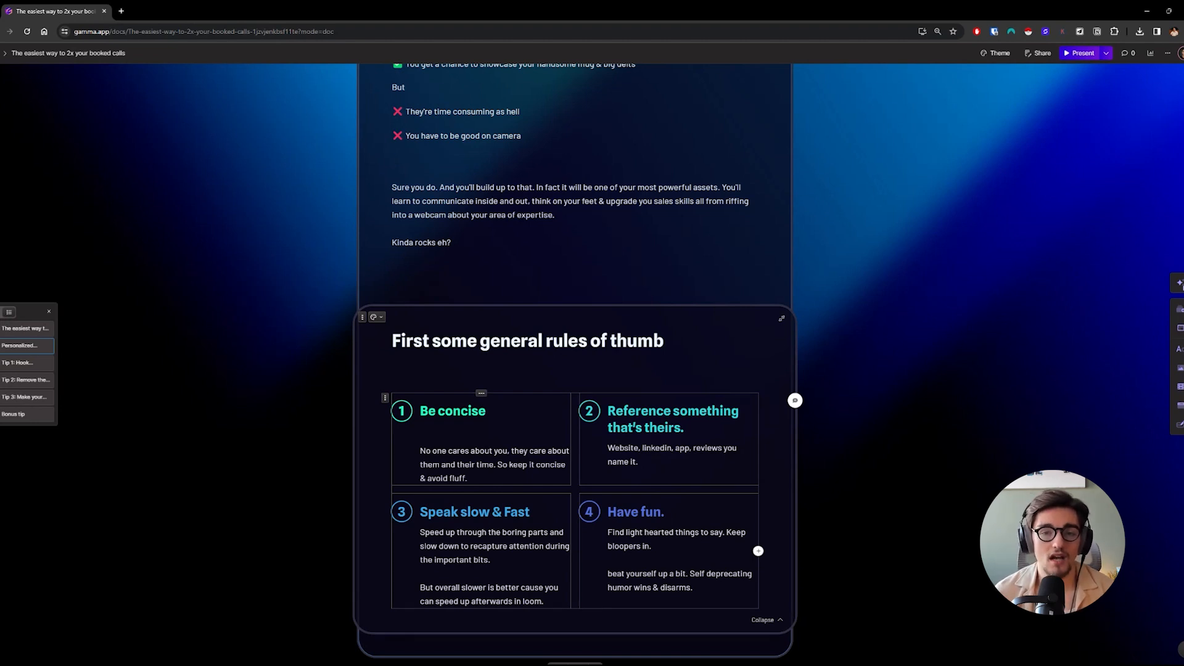
left_click(393, 158)
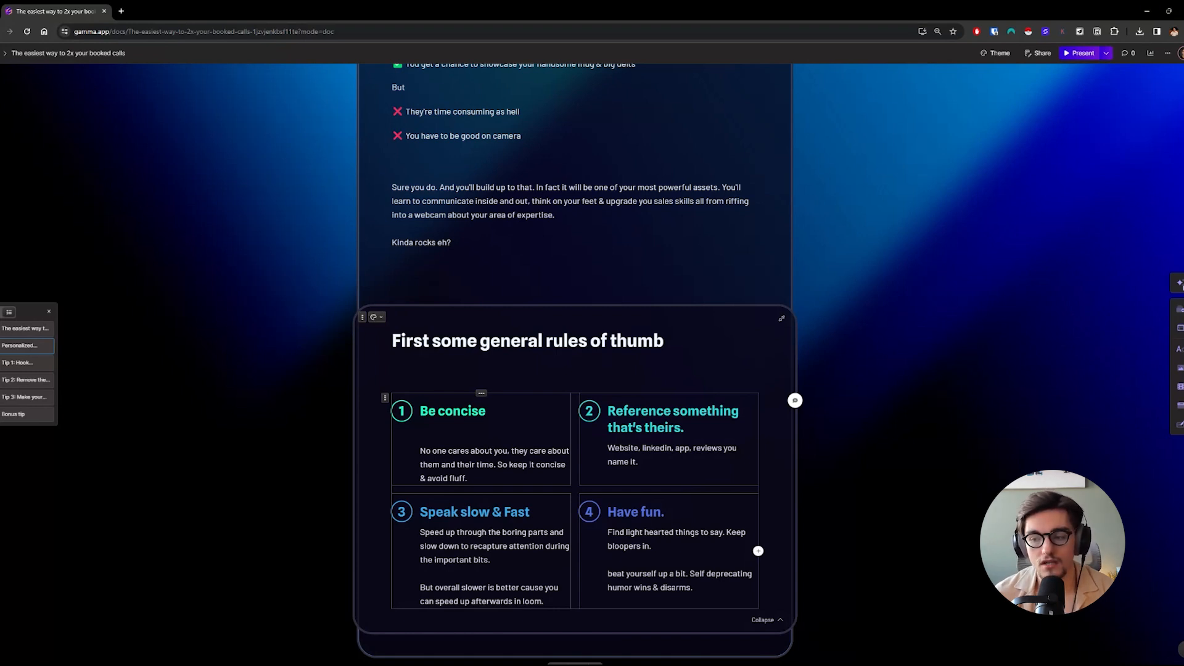
left_click(393, 158)
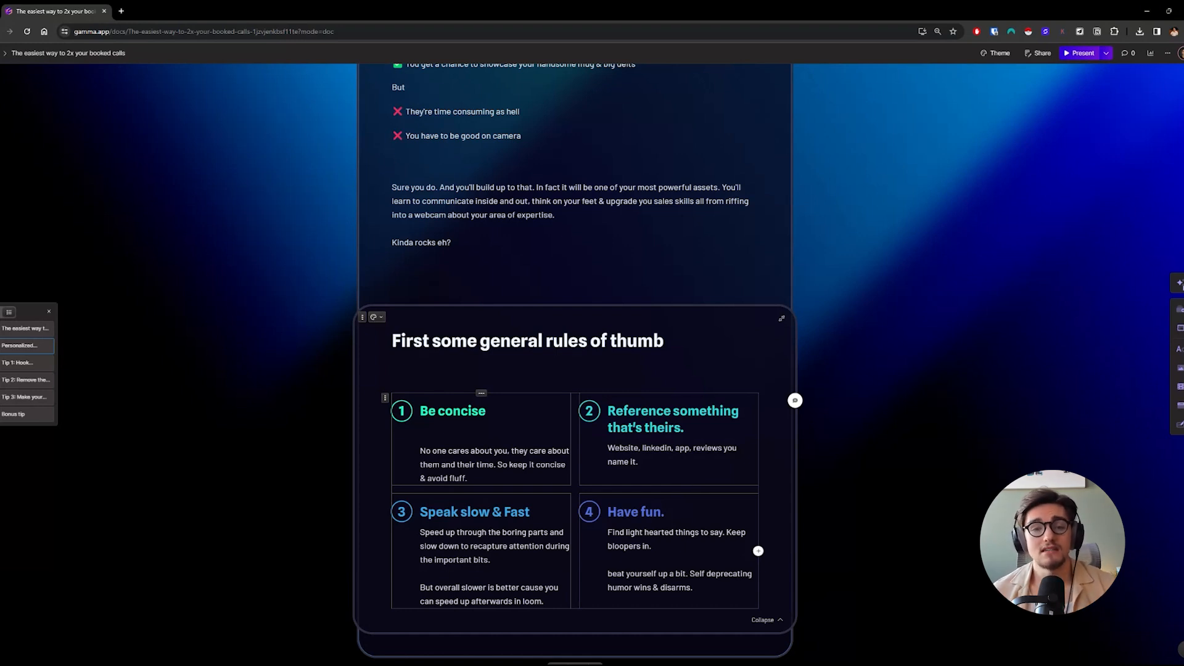
left_click(393, 158)
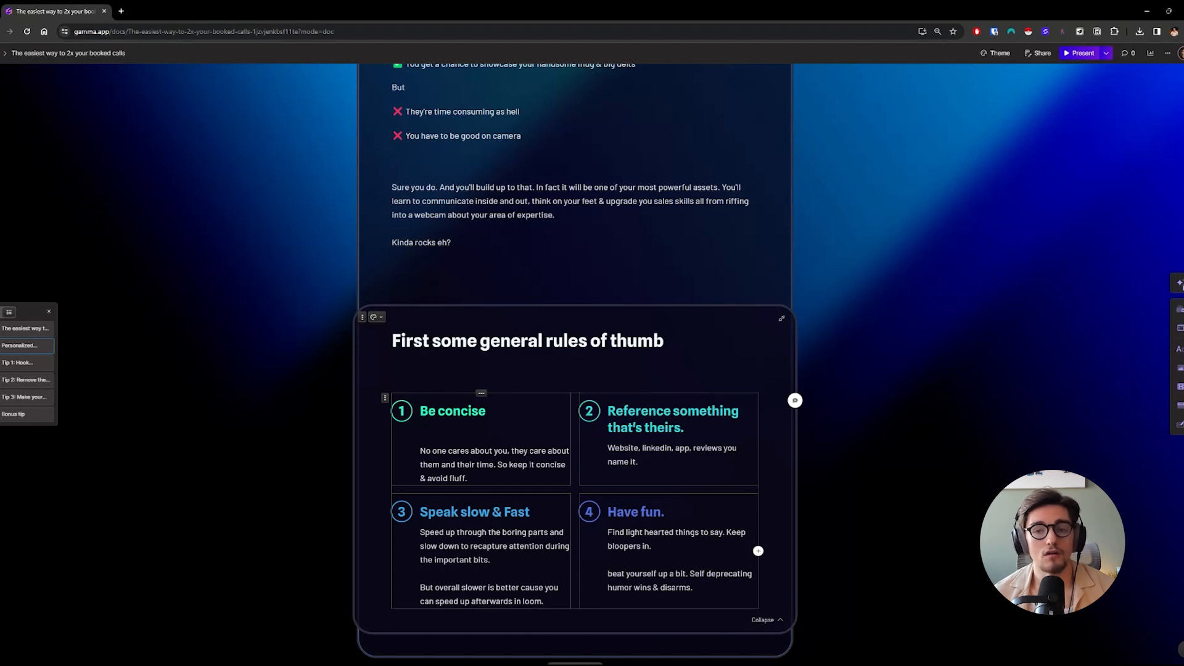
left_click(392, 159)
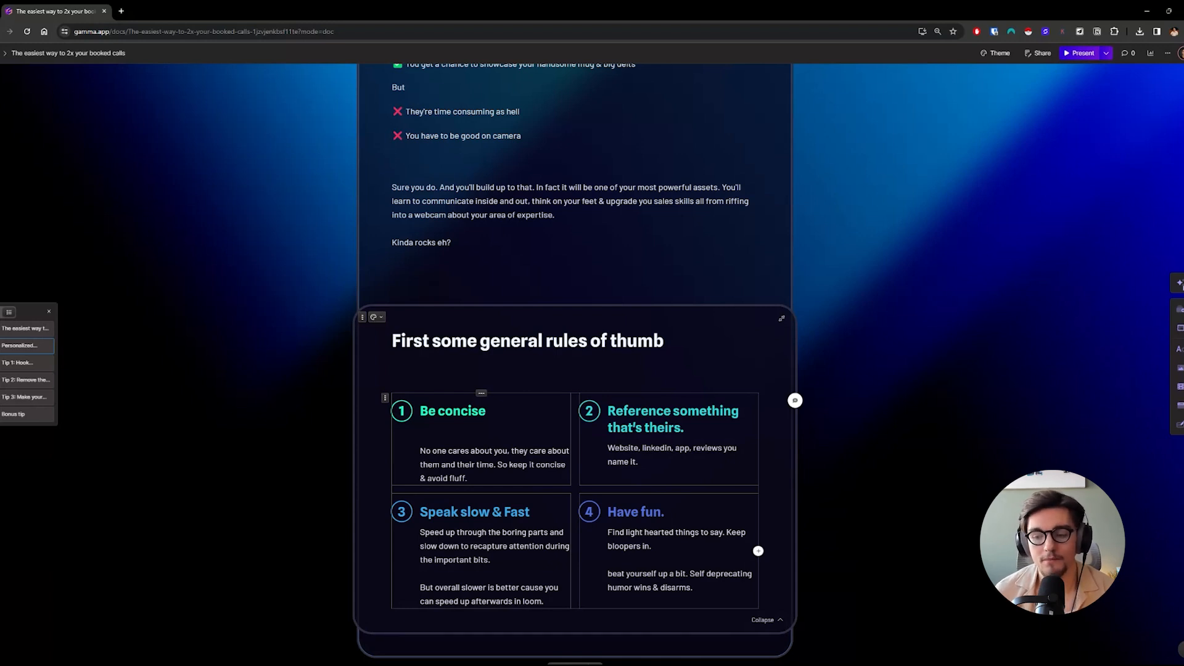
Scroll until the 'Tip 1: Hook attention and set the tone' heading appears below the rules card
scroll("down", 3)
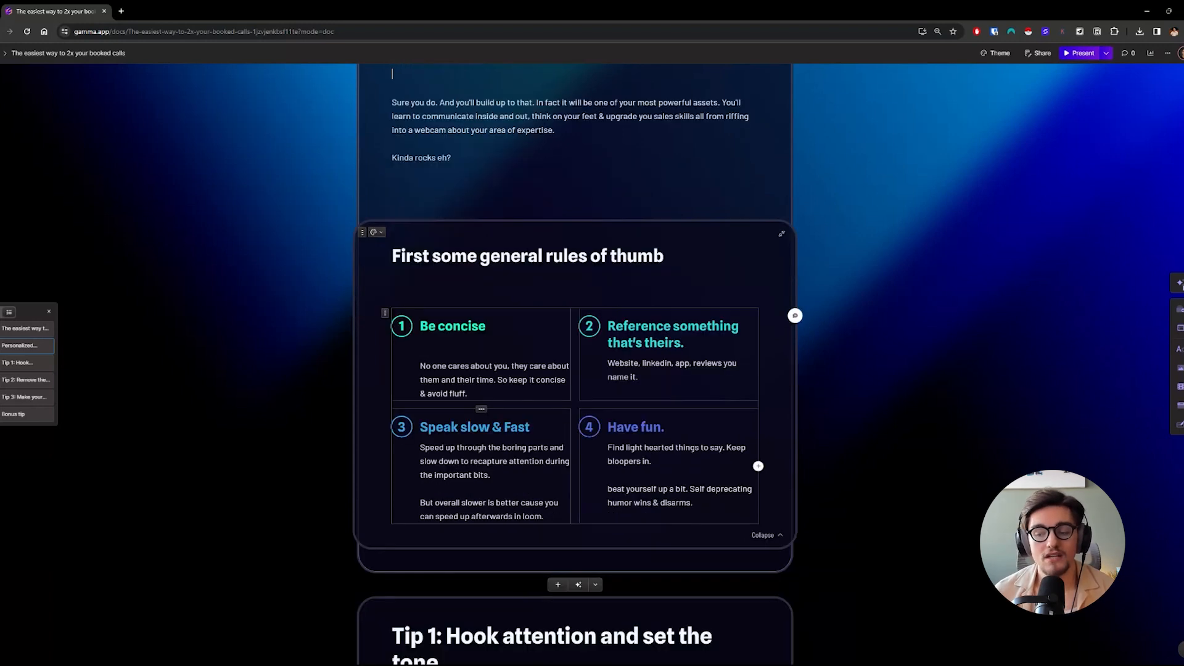
scroll("down", 3)
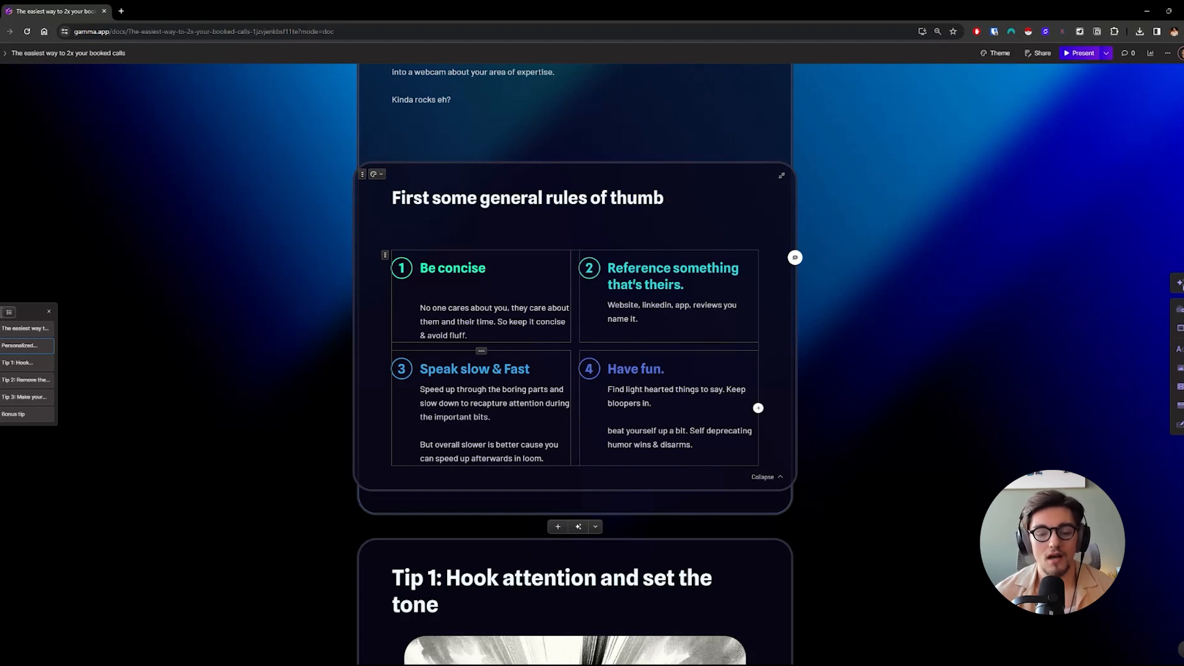
scroll("down", 3)
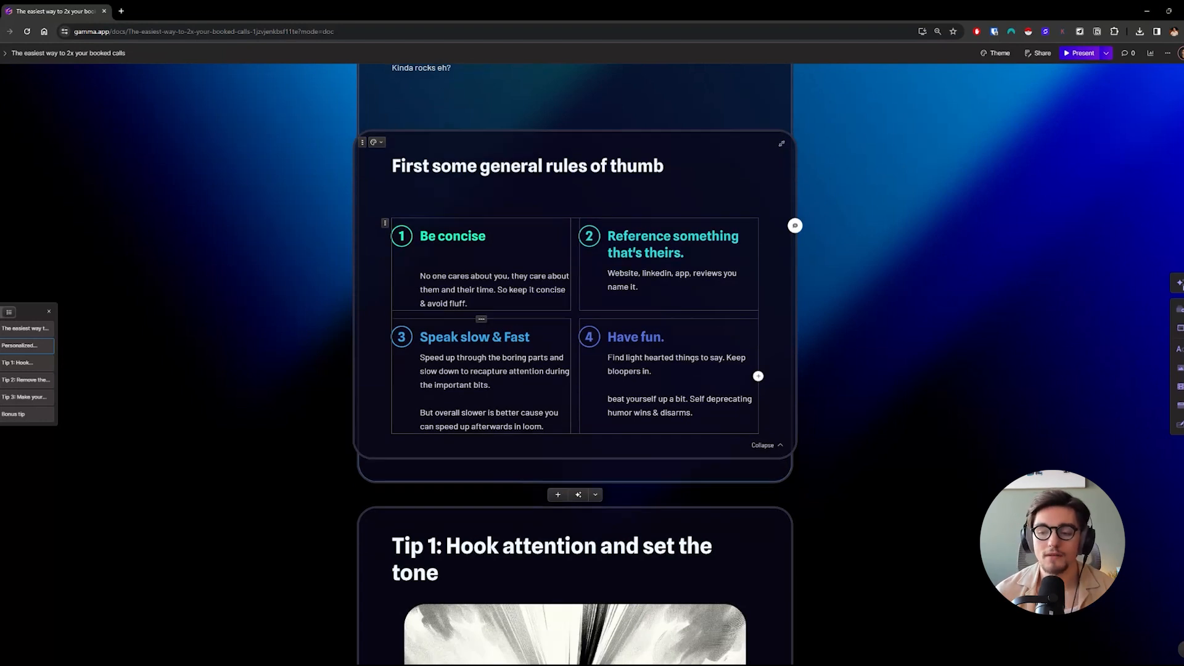
Scroll through the Tip 1 illustration to its text on sharing value upfront and calling out problems
scroll("down", 3)
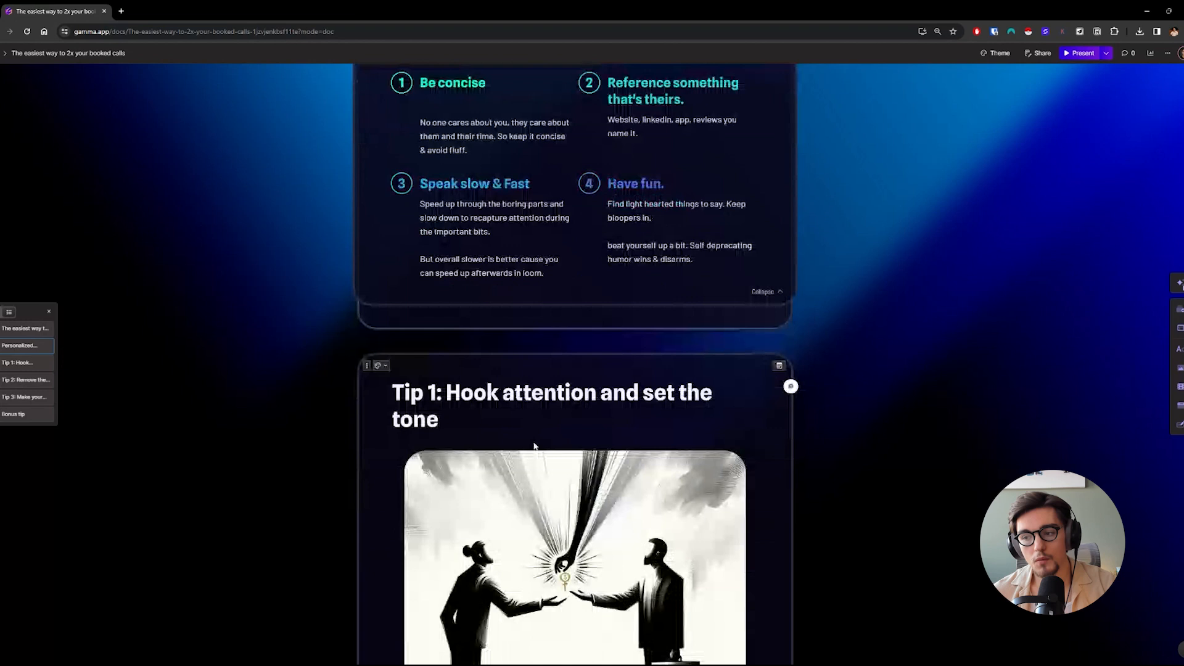
scroll("down", 3)
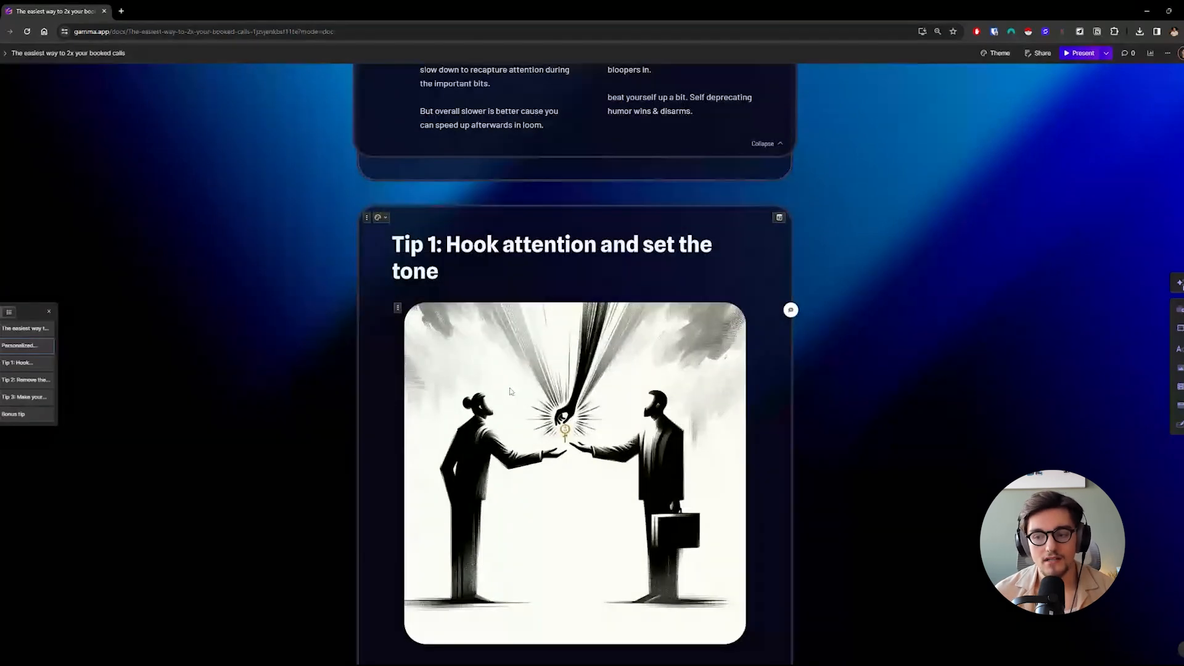
scroll("down", 3)
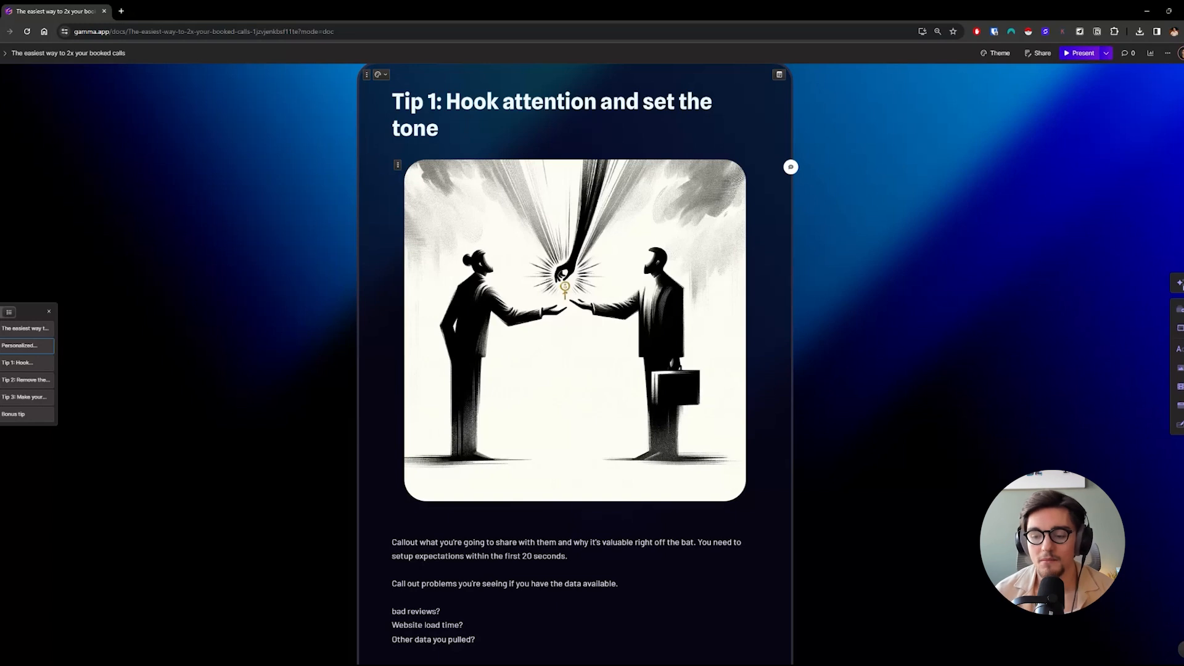
scroll("down", 3)
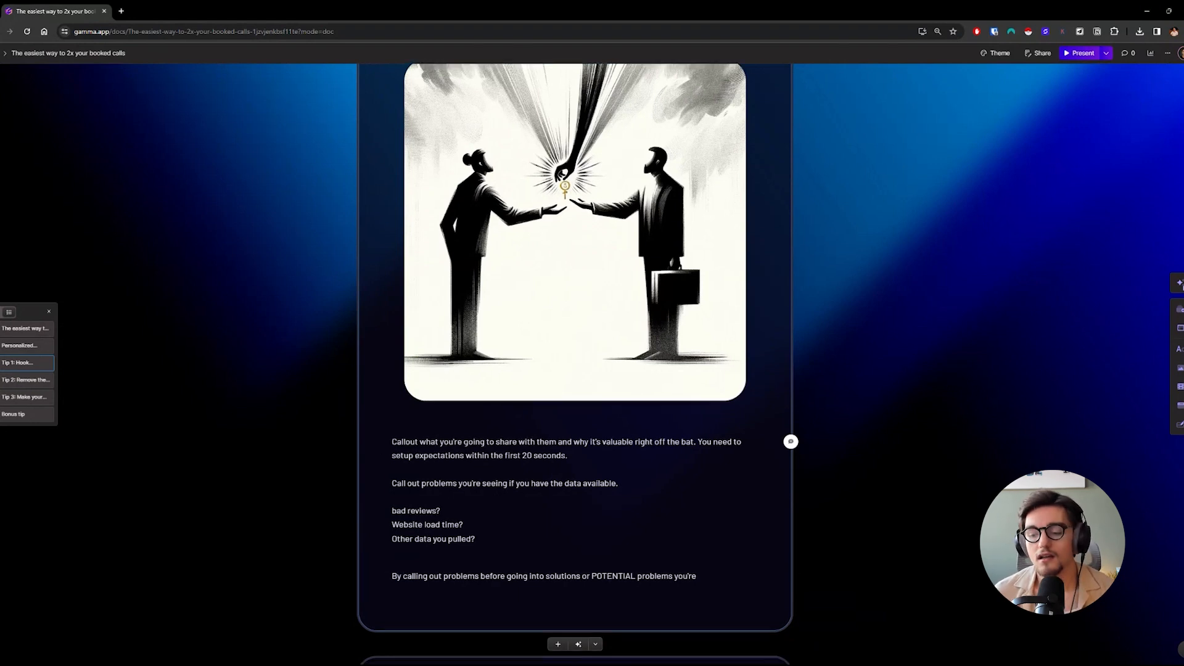
scroll("down", 3)
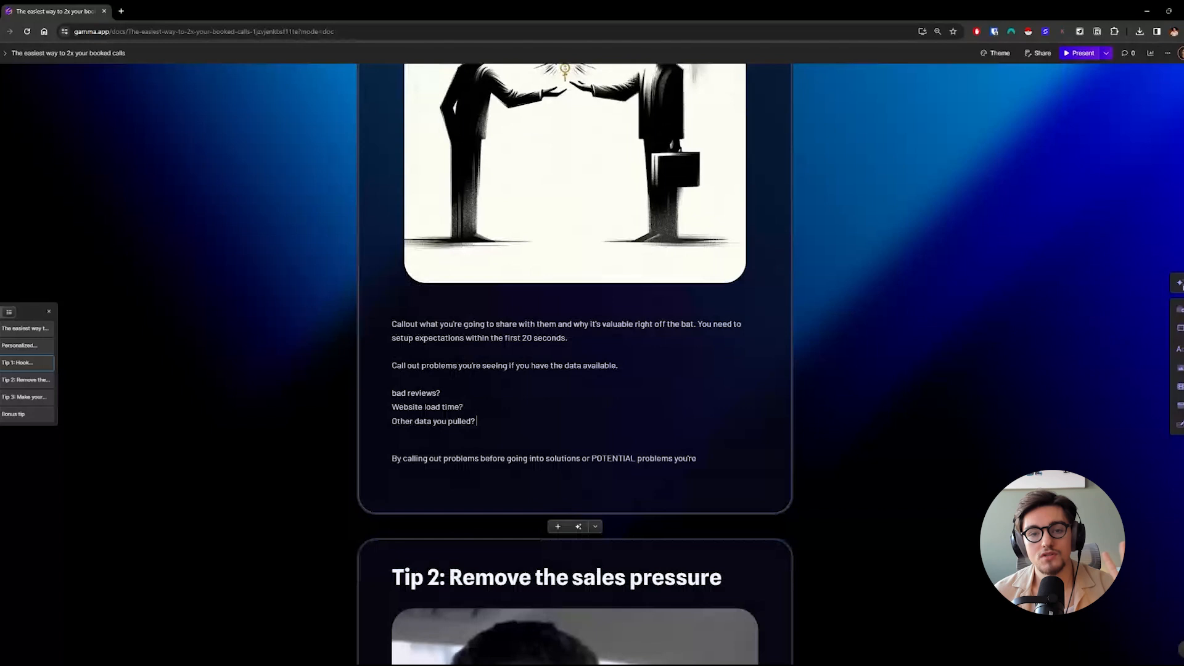
scroll("down", 3)
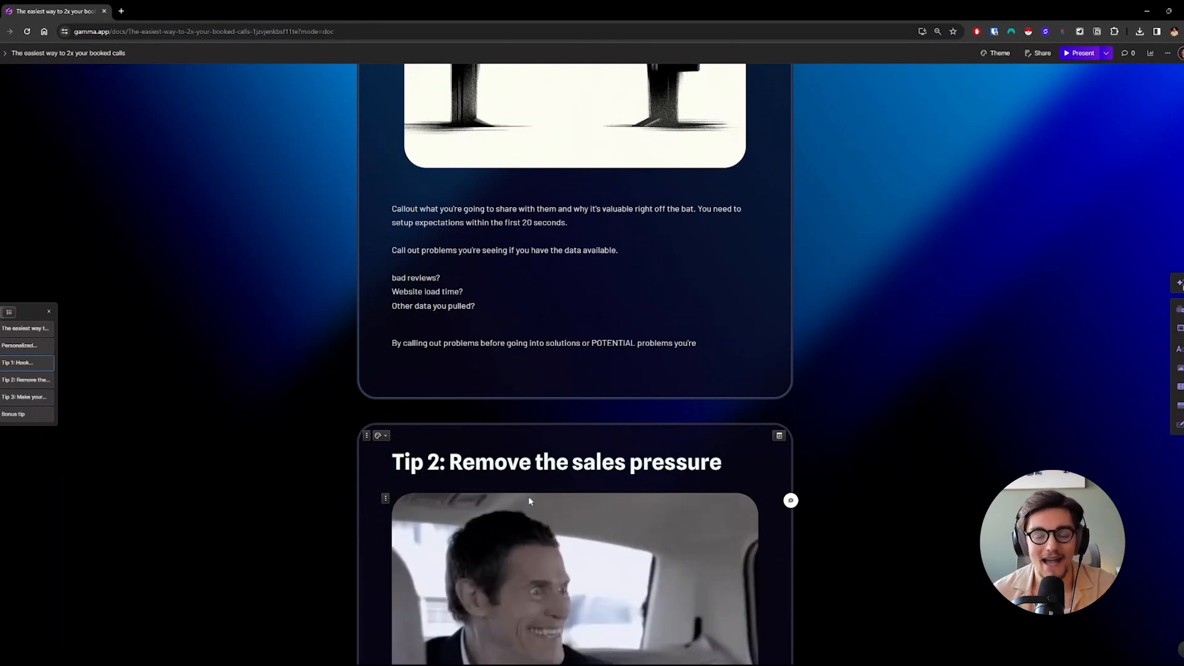
mouse_move(523, 512)
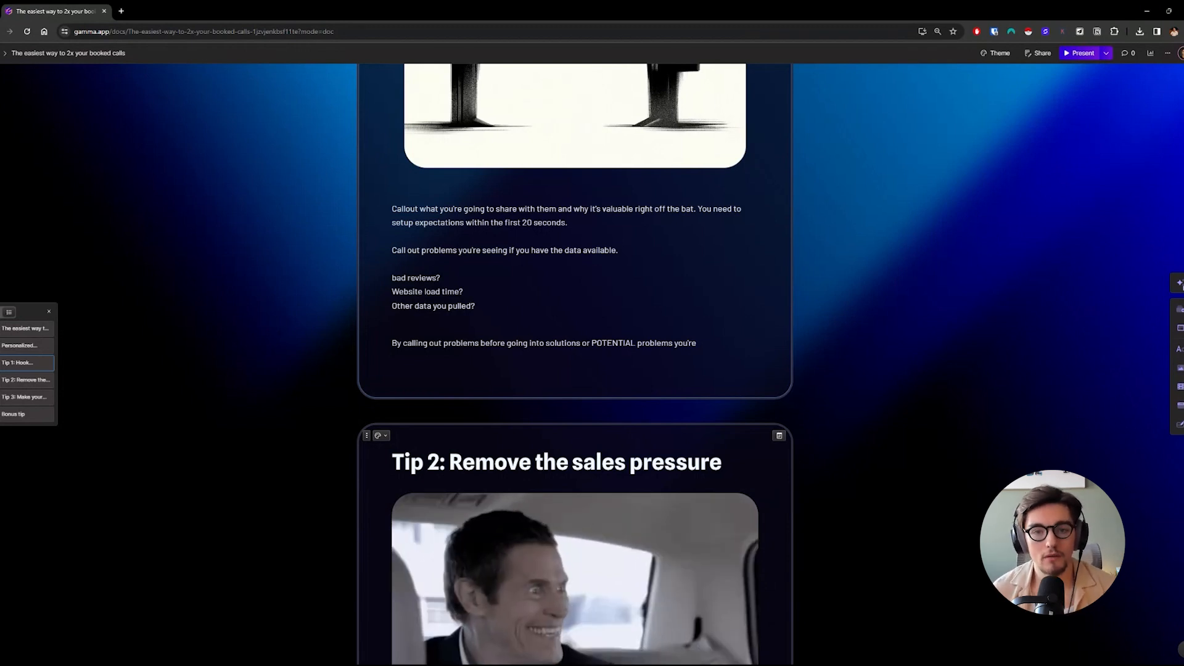
left_click(475, 306)
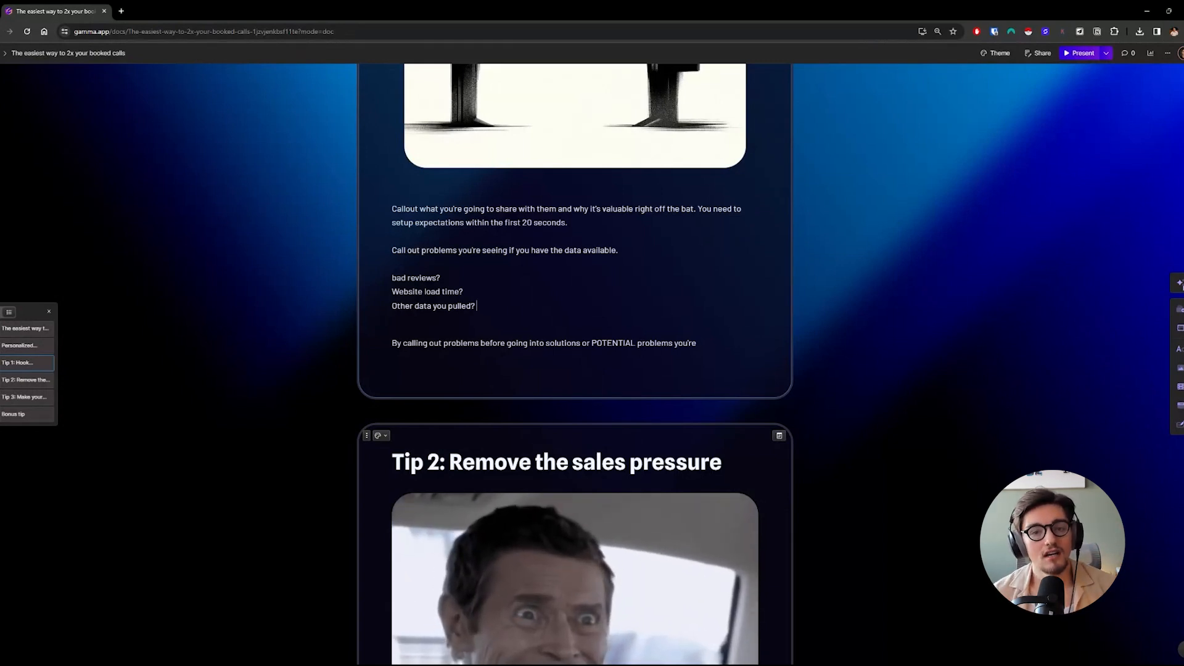
mouse_move(667, 512)
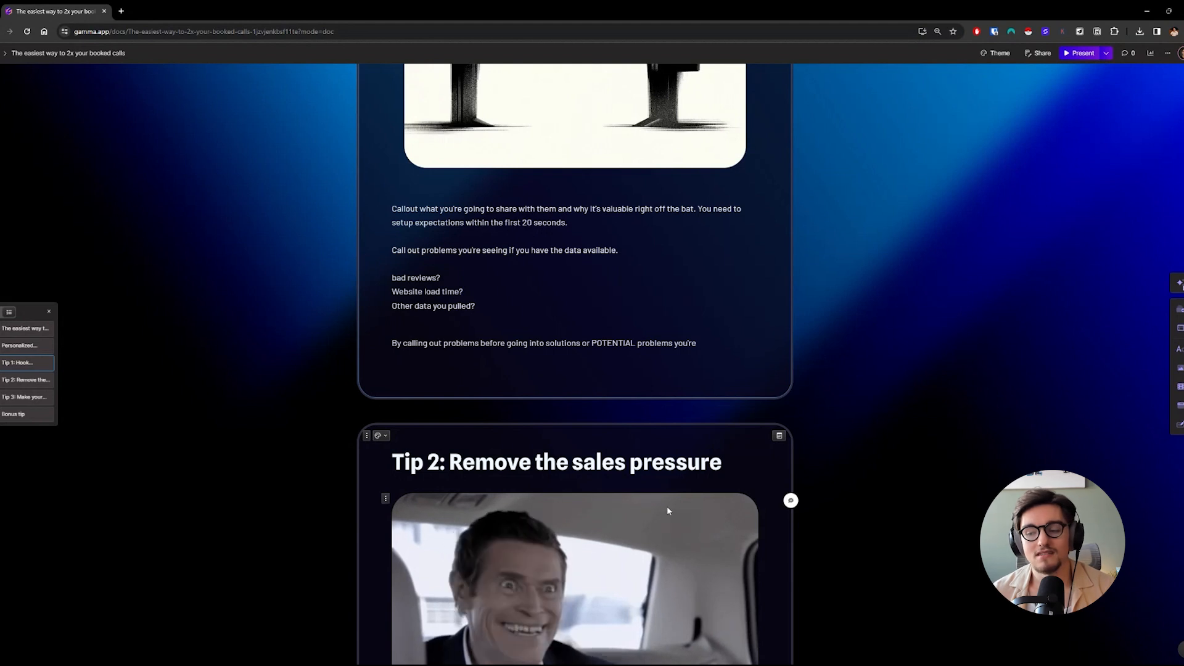
scroll("down", 3)
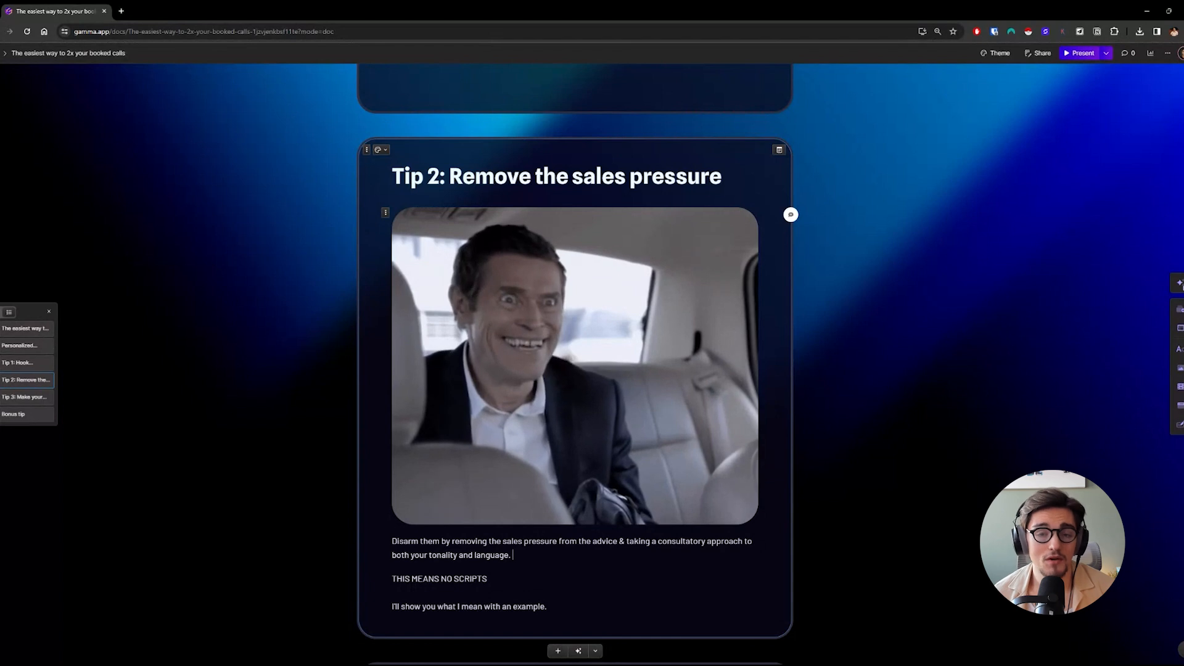
scroll("down", 3)
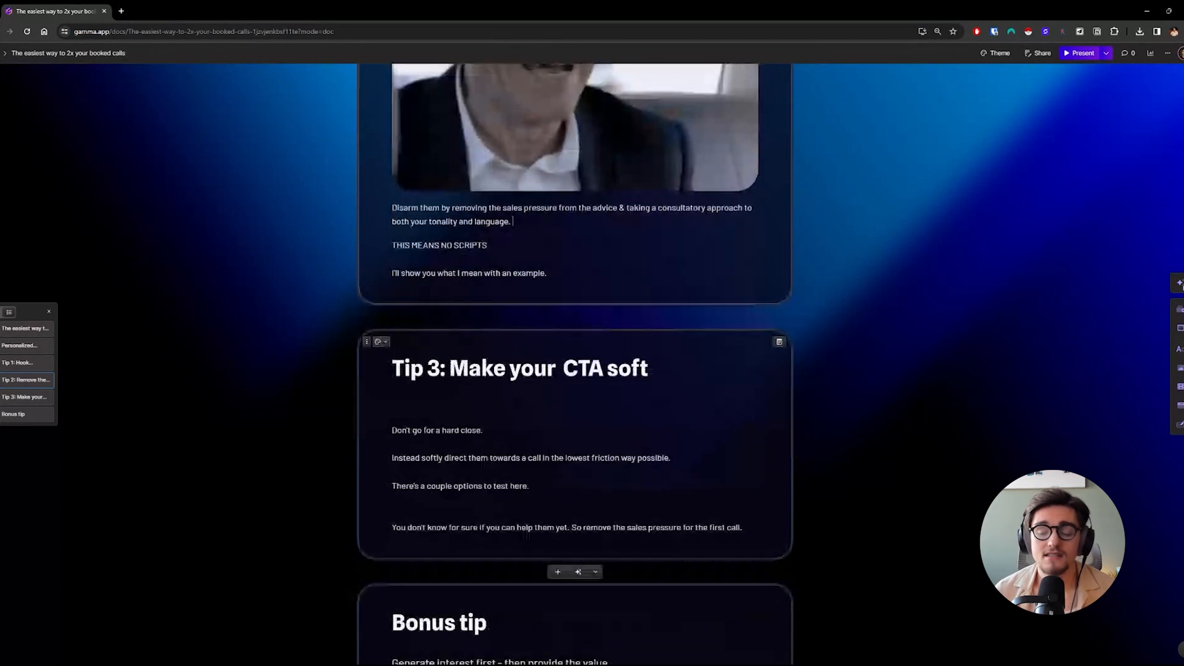
scroll("down", 3)
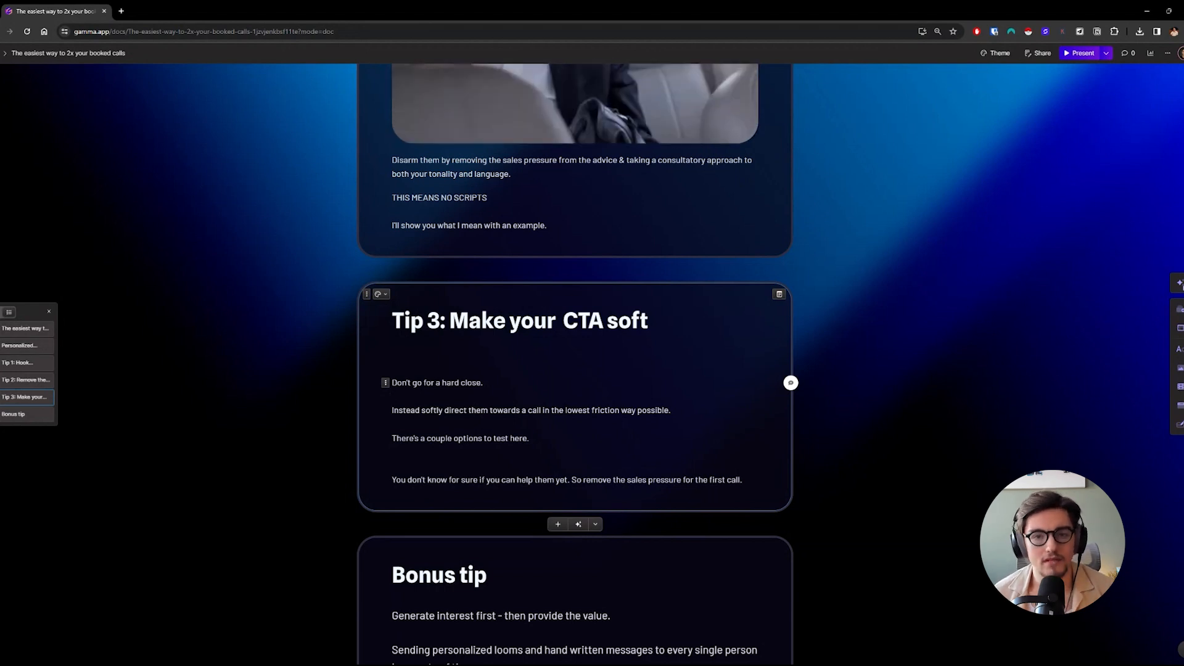
left_click(393, 396)
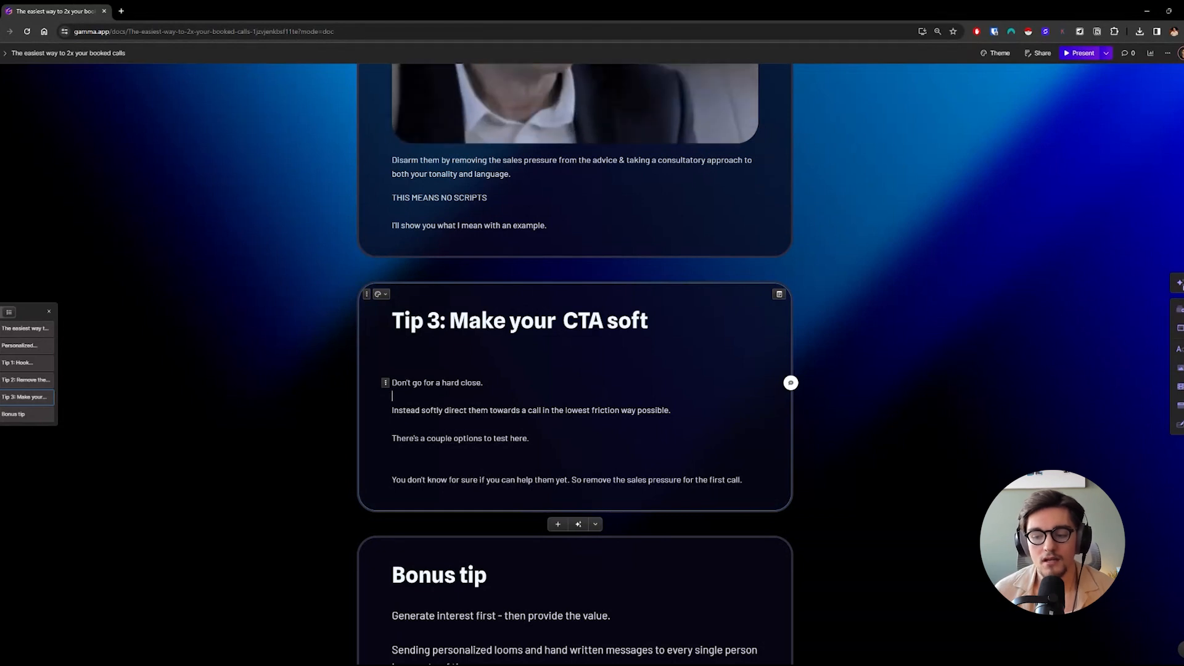
scroll("down", 3)
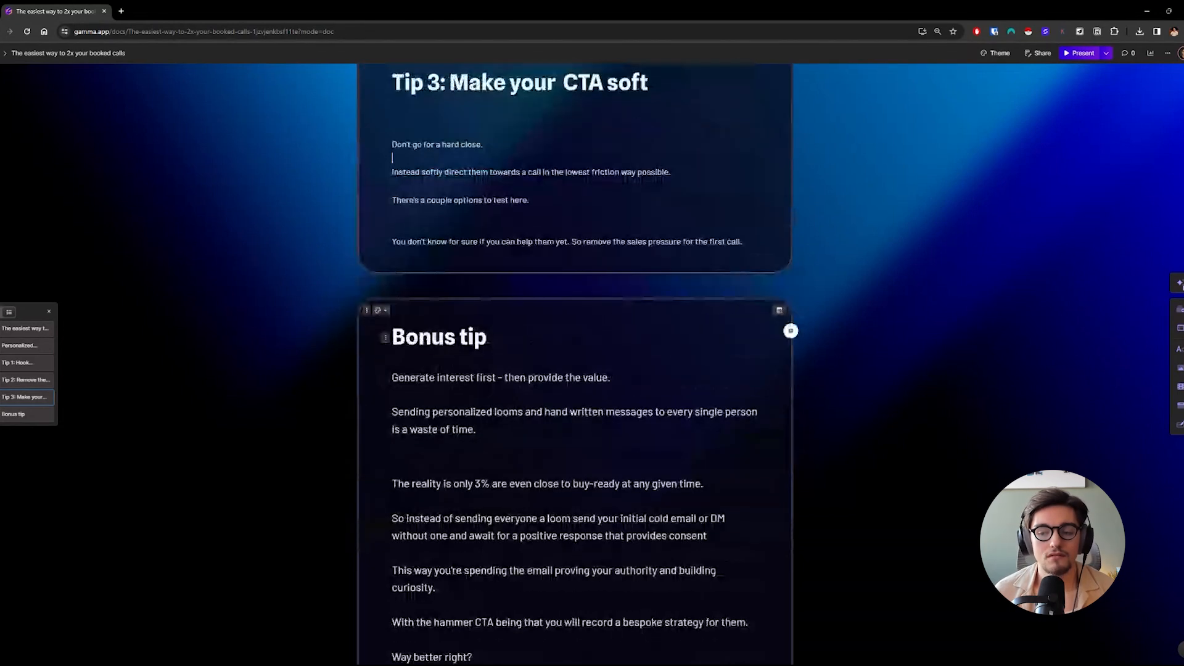
scroll("down", 3)
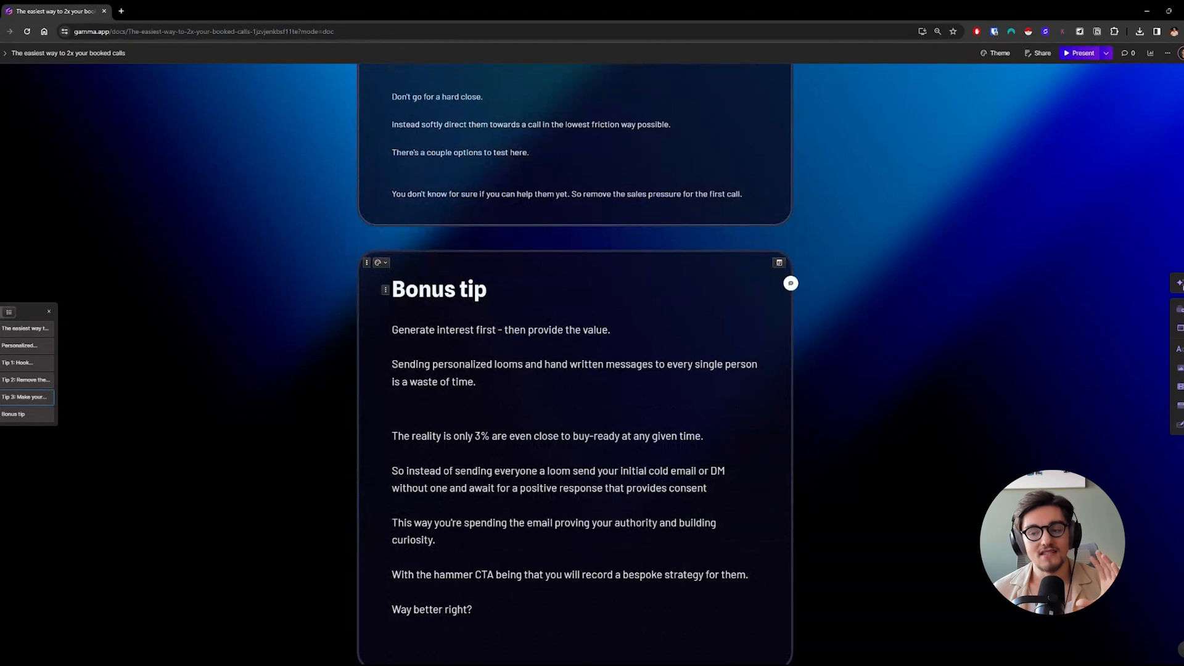
left_click(489, 289)
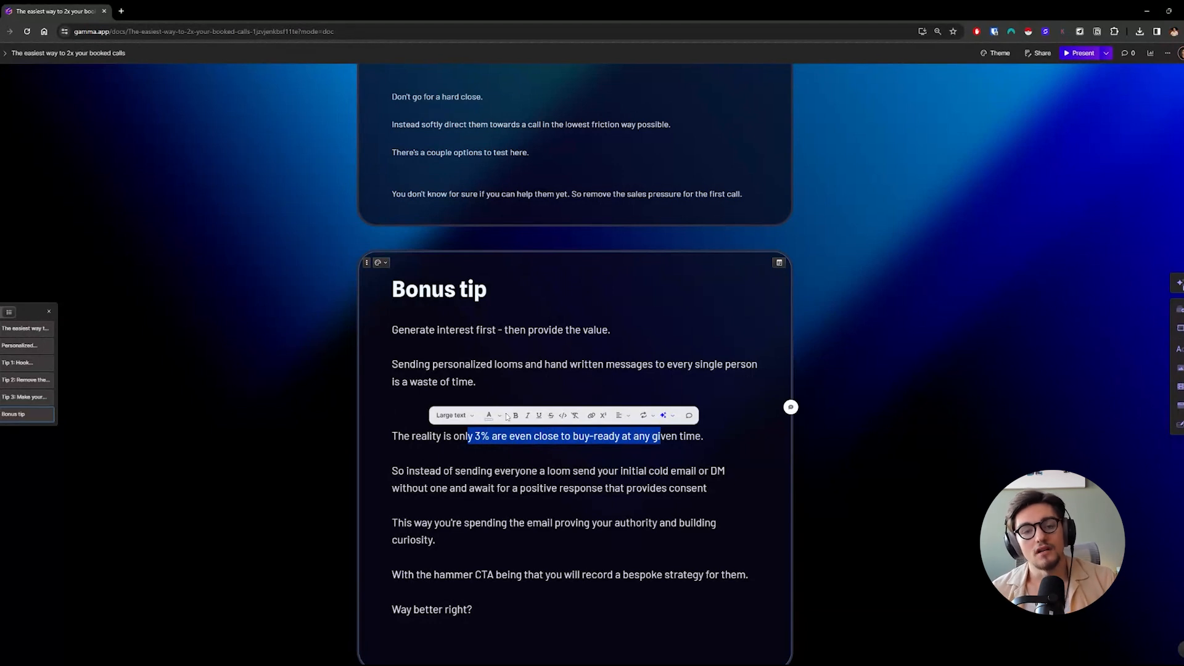
mouse_move(489, 415)
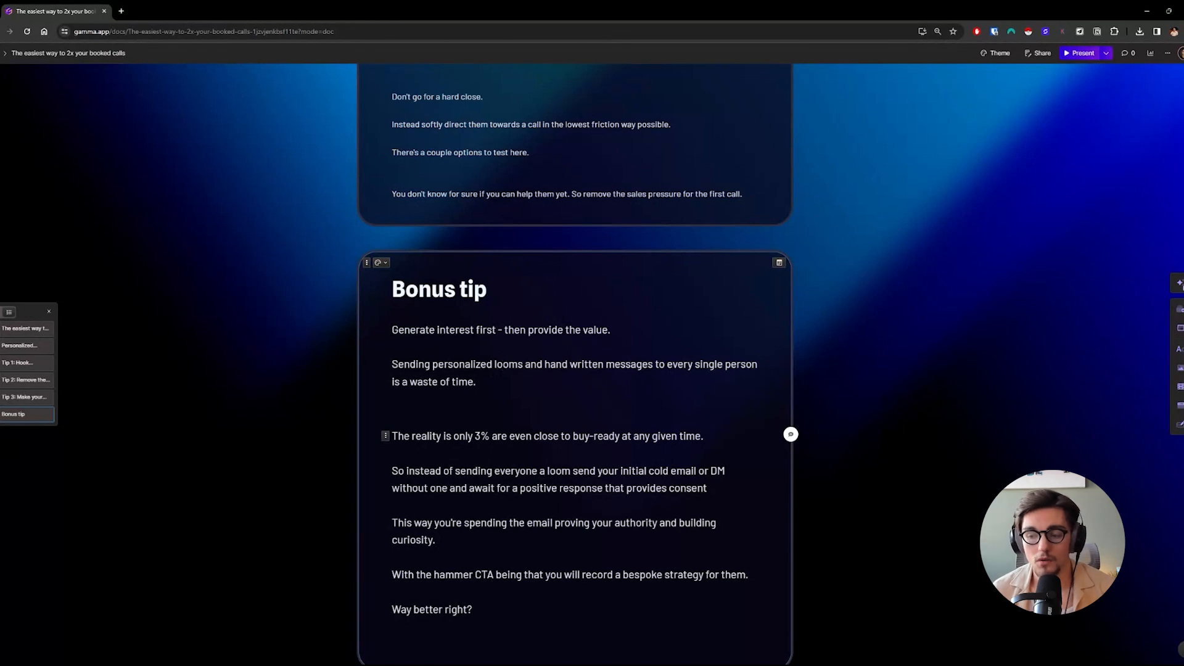
scroll("down", 3)
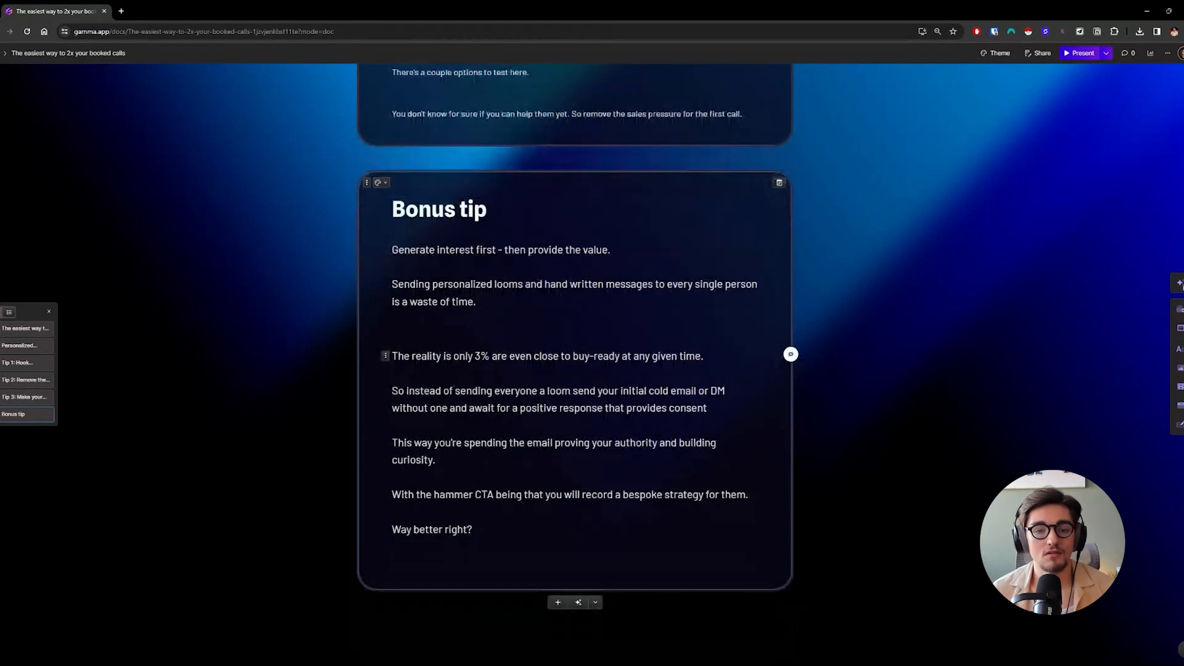
scroll("up", 3)
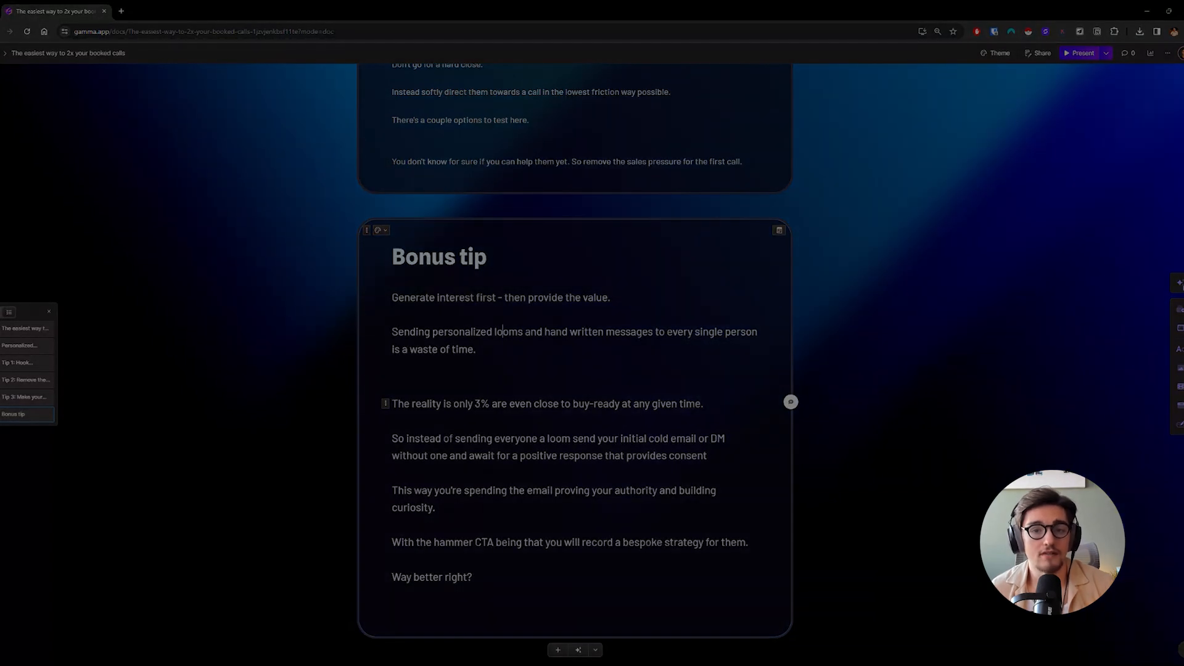
Switch to the Fannit site and scroll past testimonials and process steps to its services grid
left_click(170, 11)
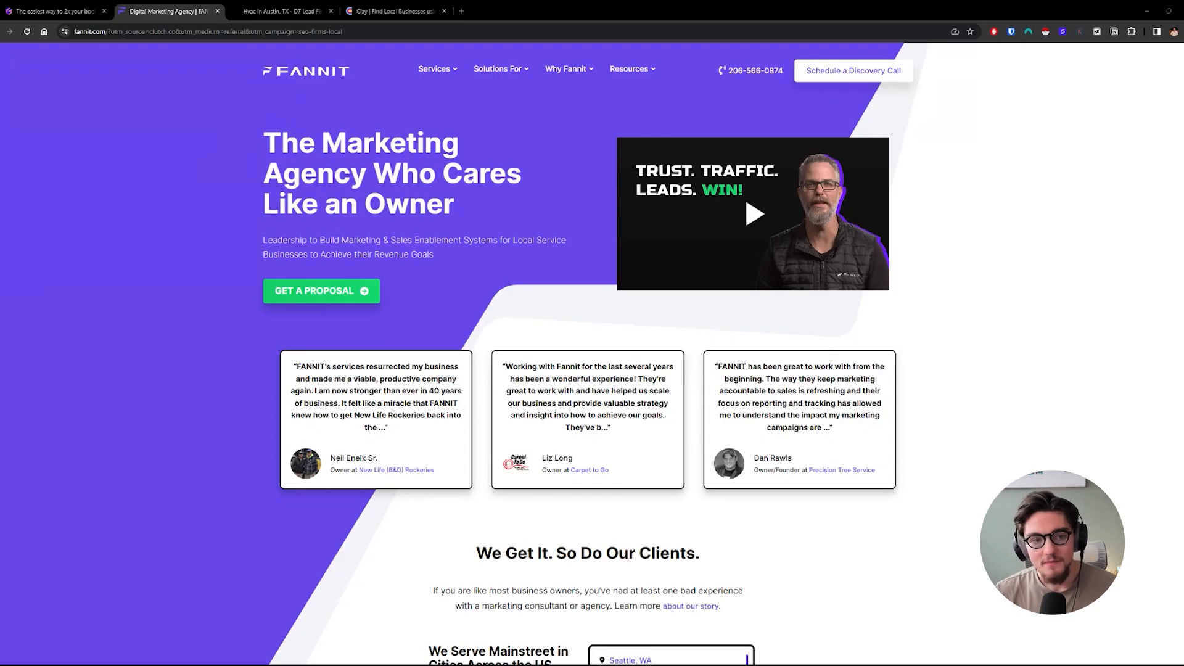
mouse_move(164, 394)
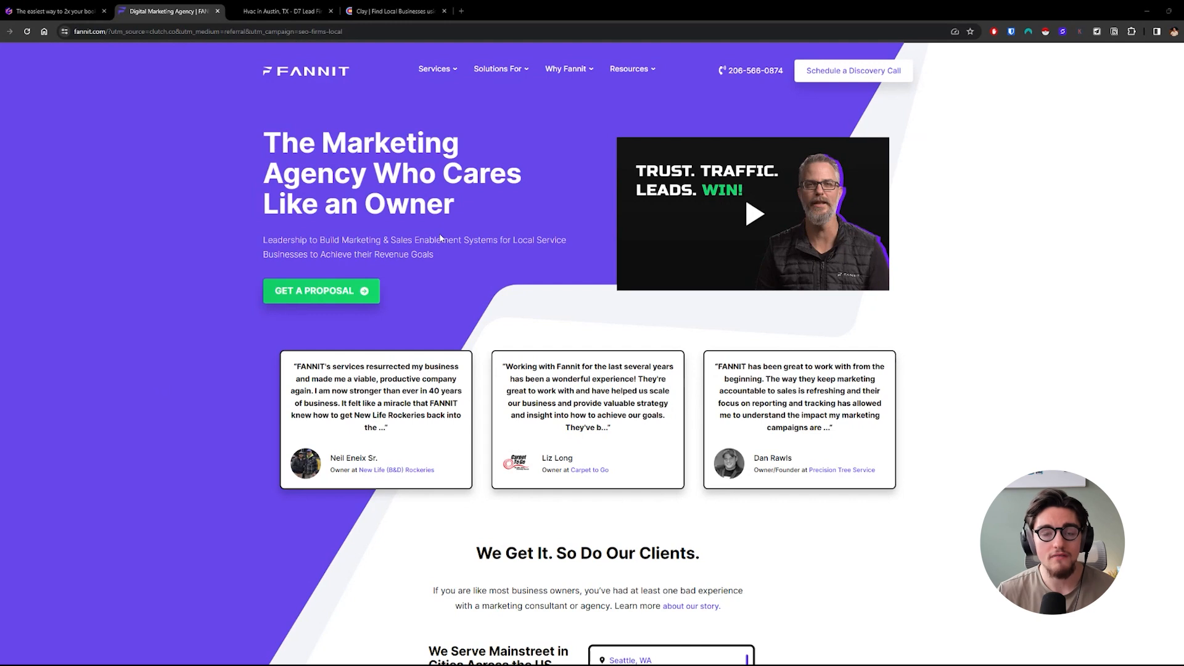
mouse_move(441, 239)
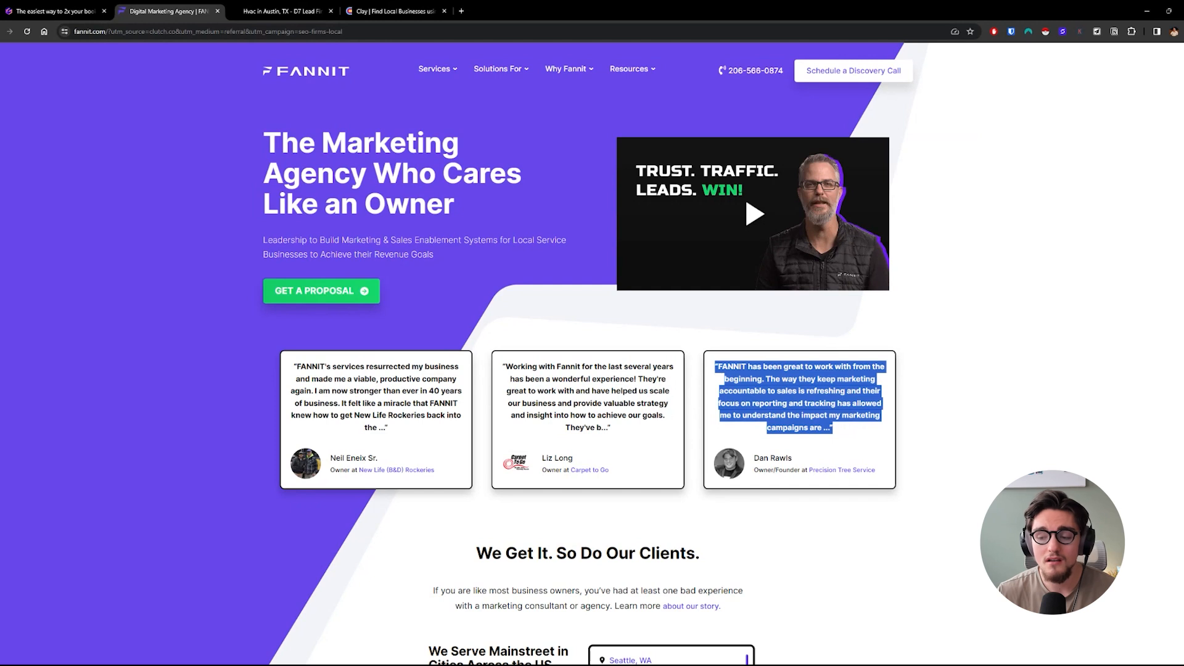
scroll("down", 3)
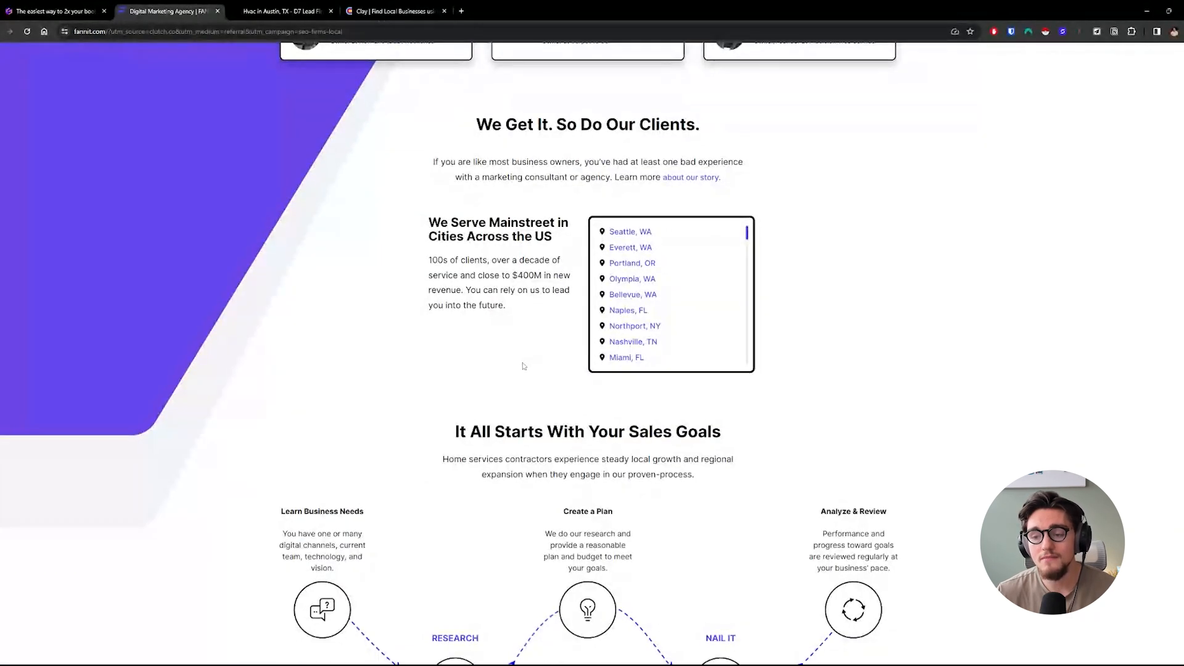
scroll("down", 3)
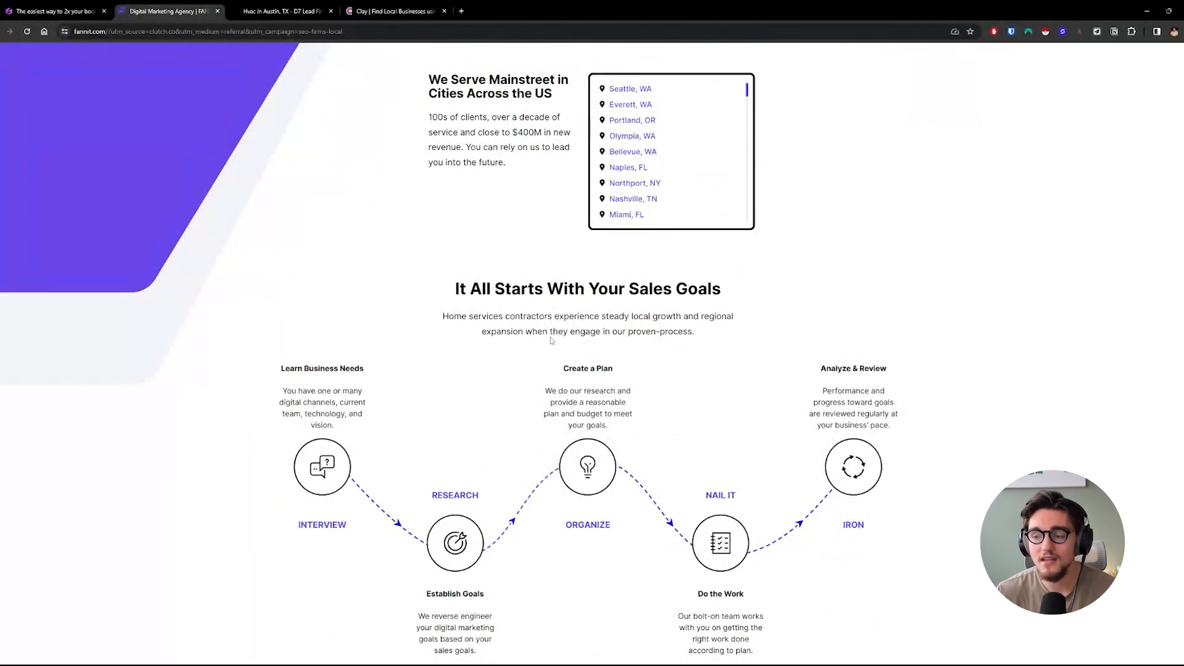
mouse_move(599, 342)
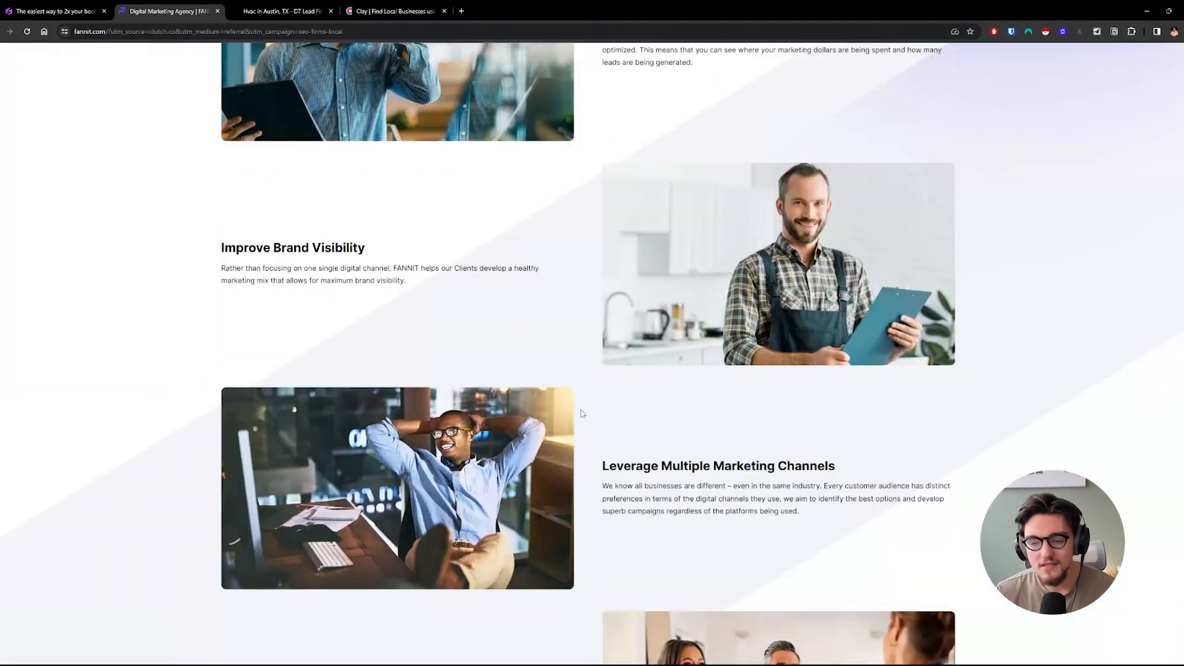
scroll("down", 3)
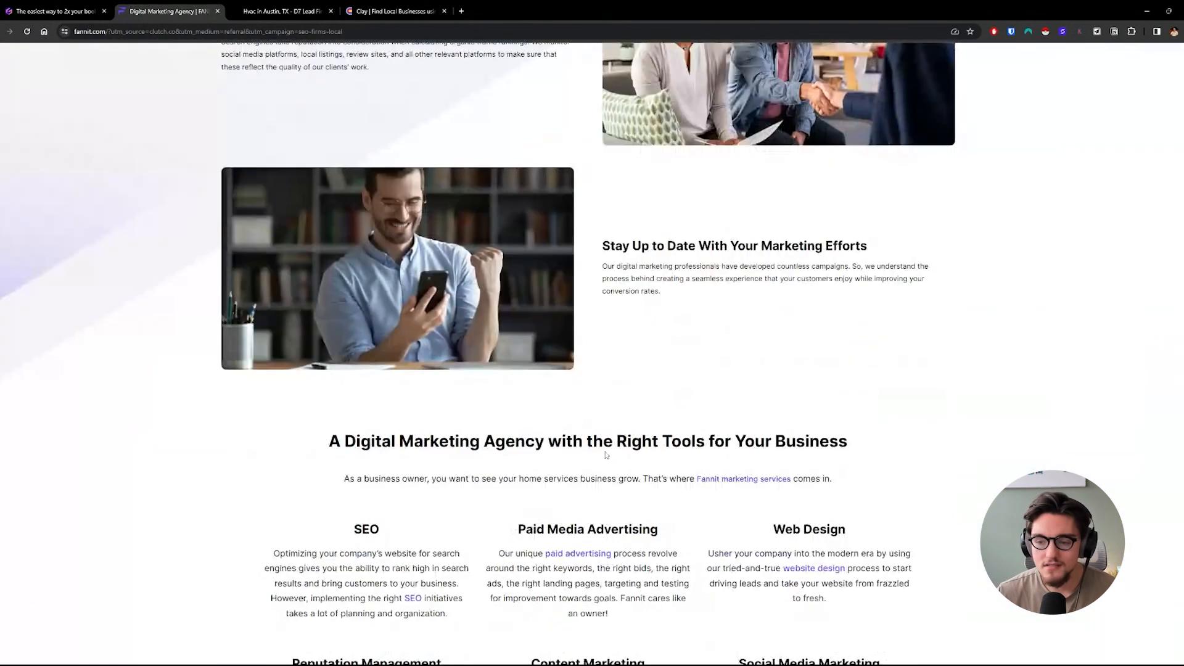
scroll("down", 3)
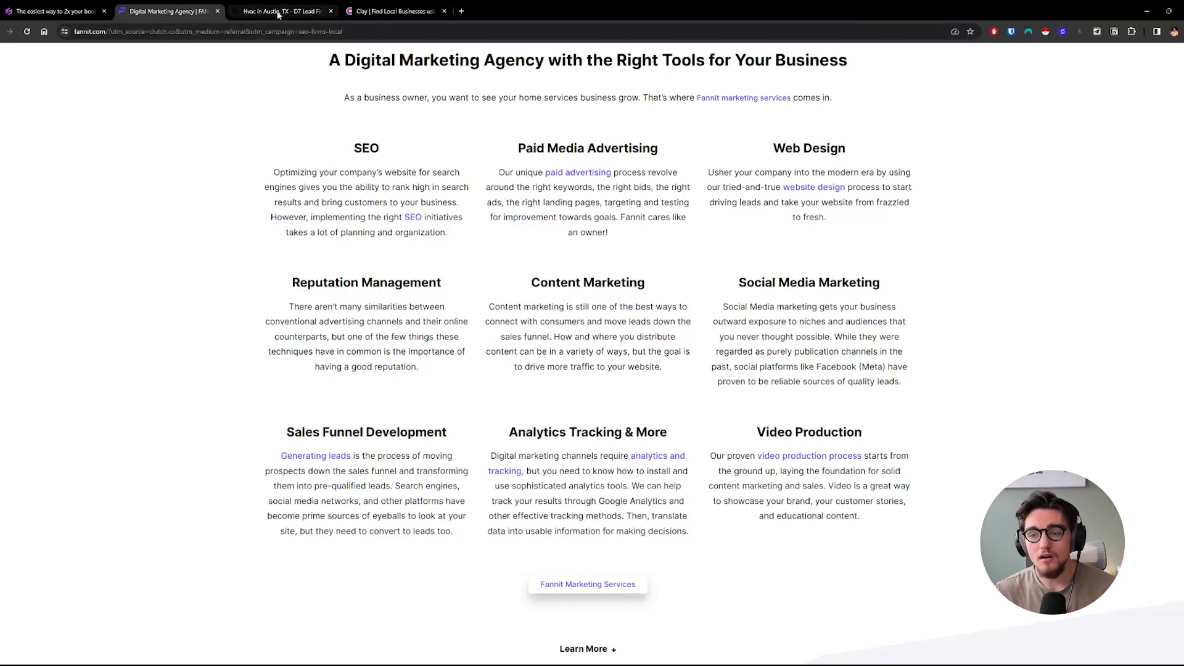
Sort the Austin HVAC leads by Google rank, browse them, then switch to the Clay businesses table
left_click(283, 10)
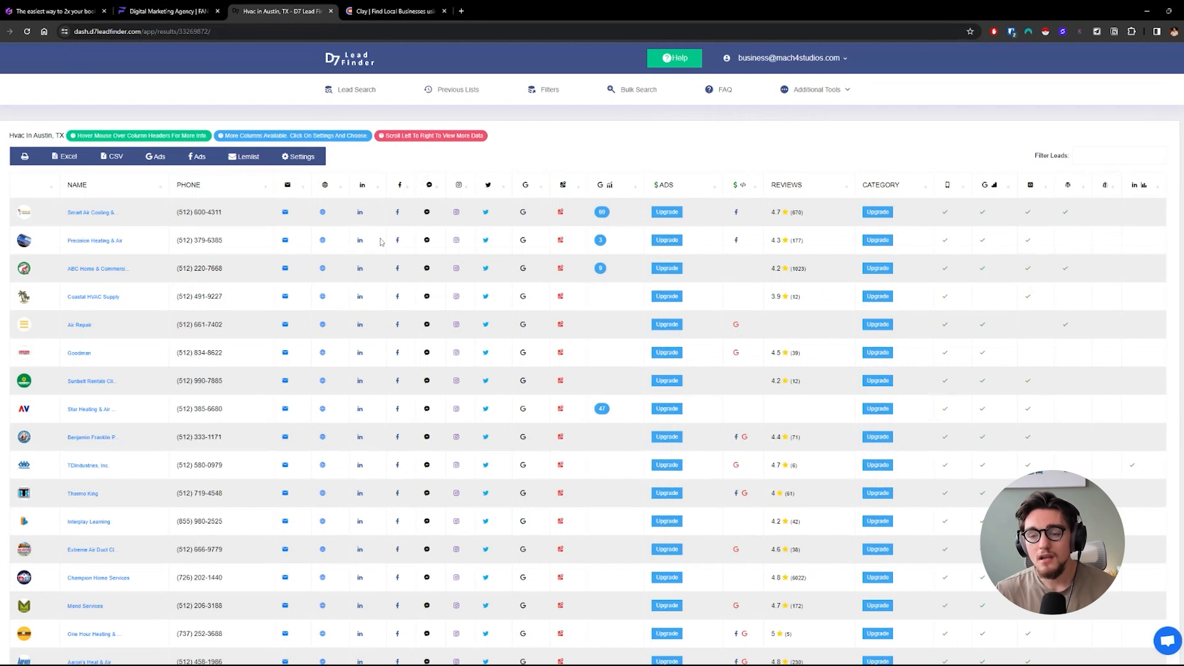
mouse_move(566, 219)
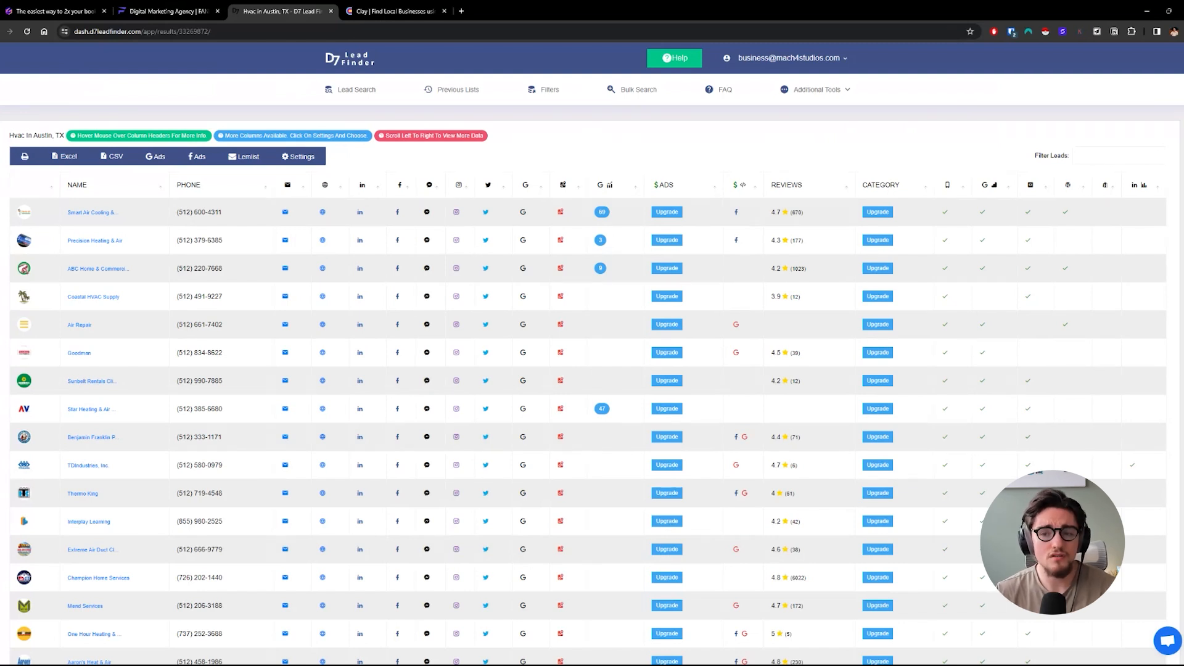
mouse_move(600, 269)
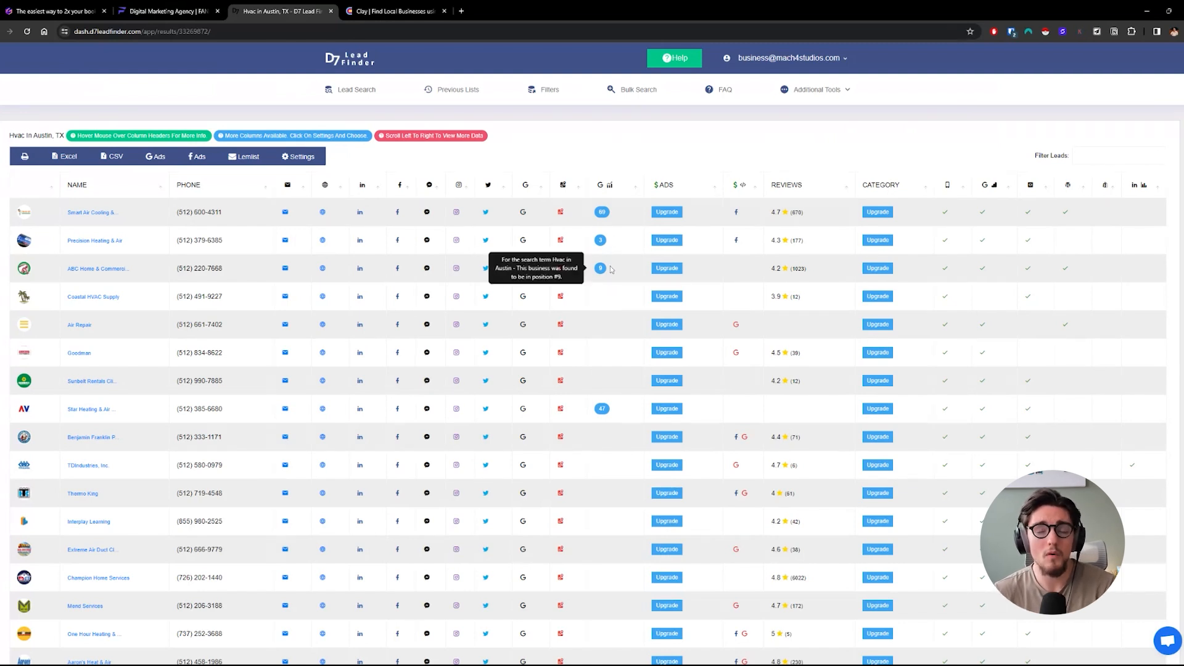
mouse_move(602, 212)
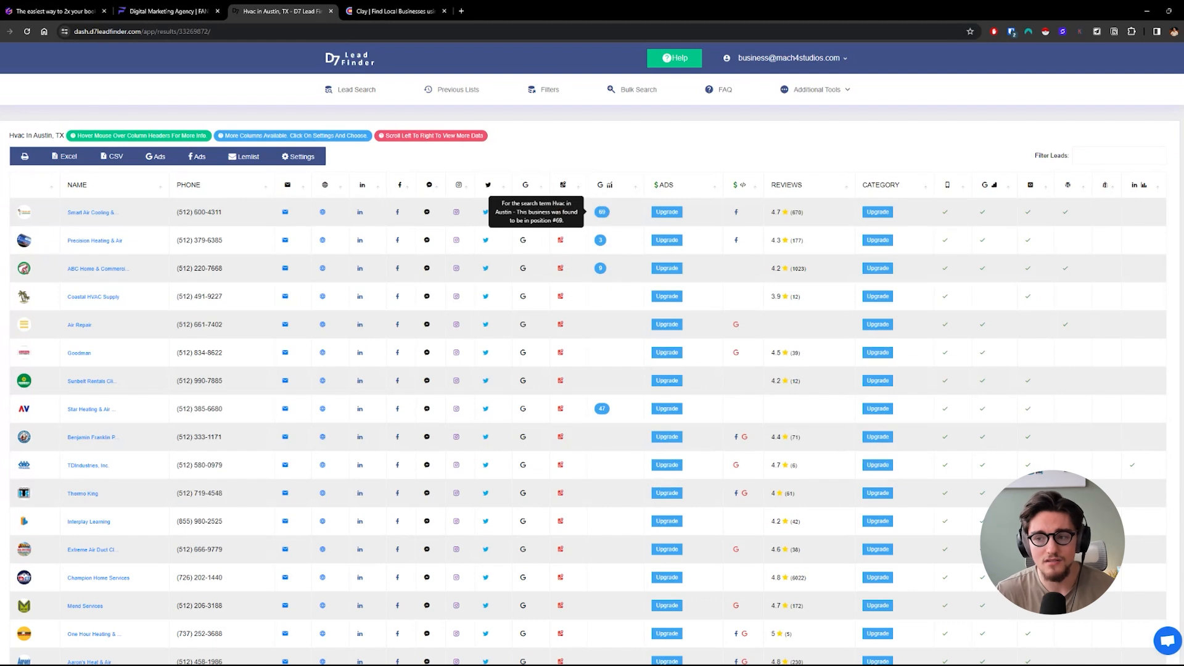
mouse_move(602, 240)
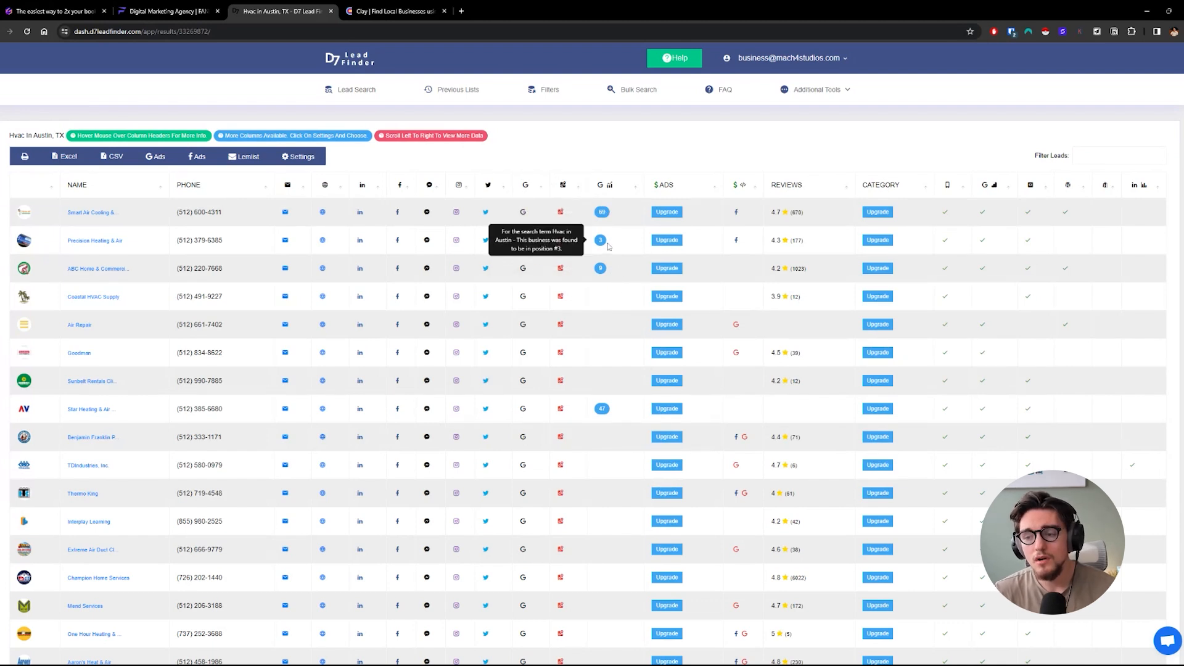
left_click(599, 185)
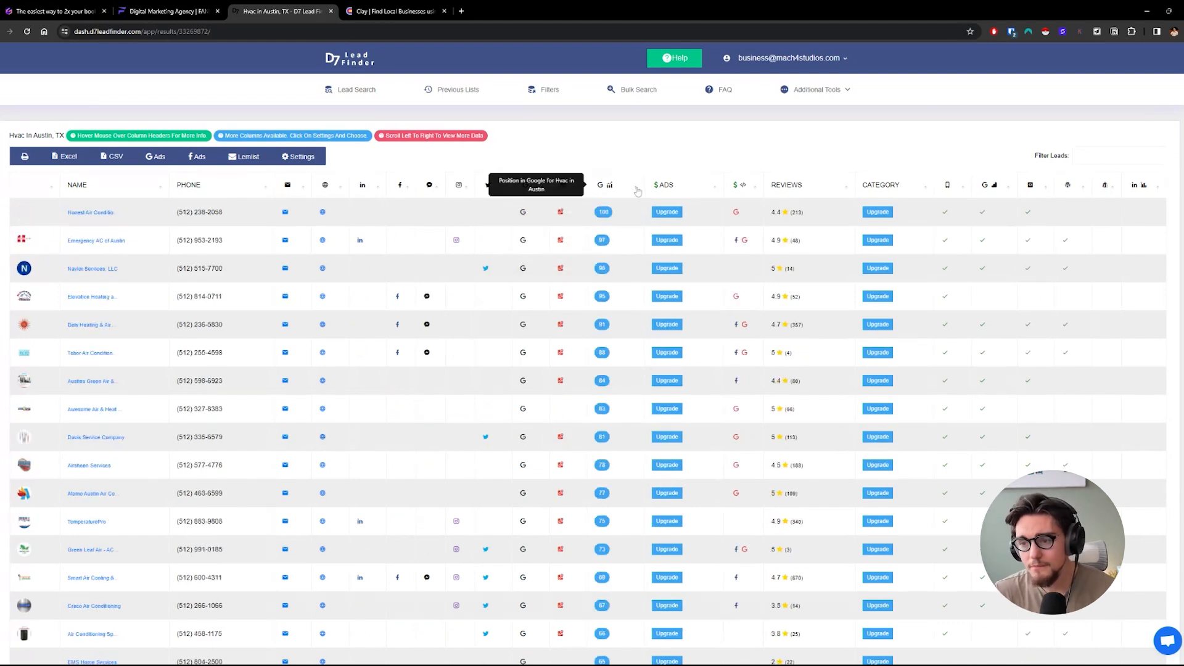
mouse_move(604, 212)
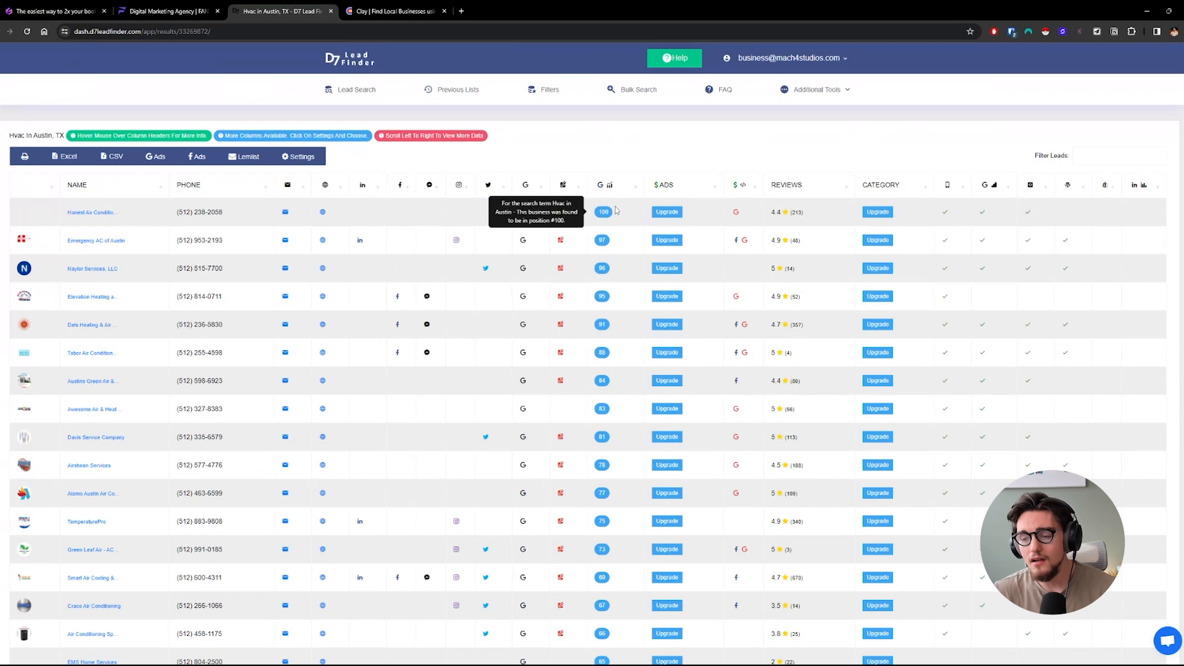
mouse_move(265, 101)
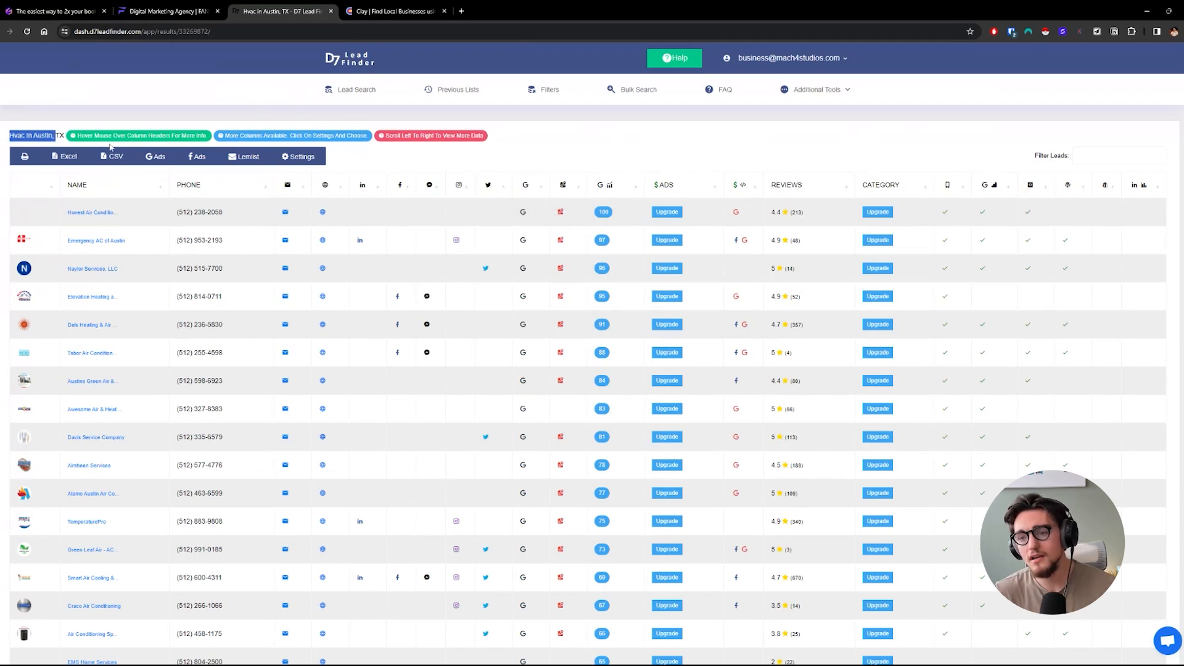
scroll("down", 3)
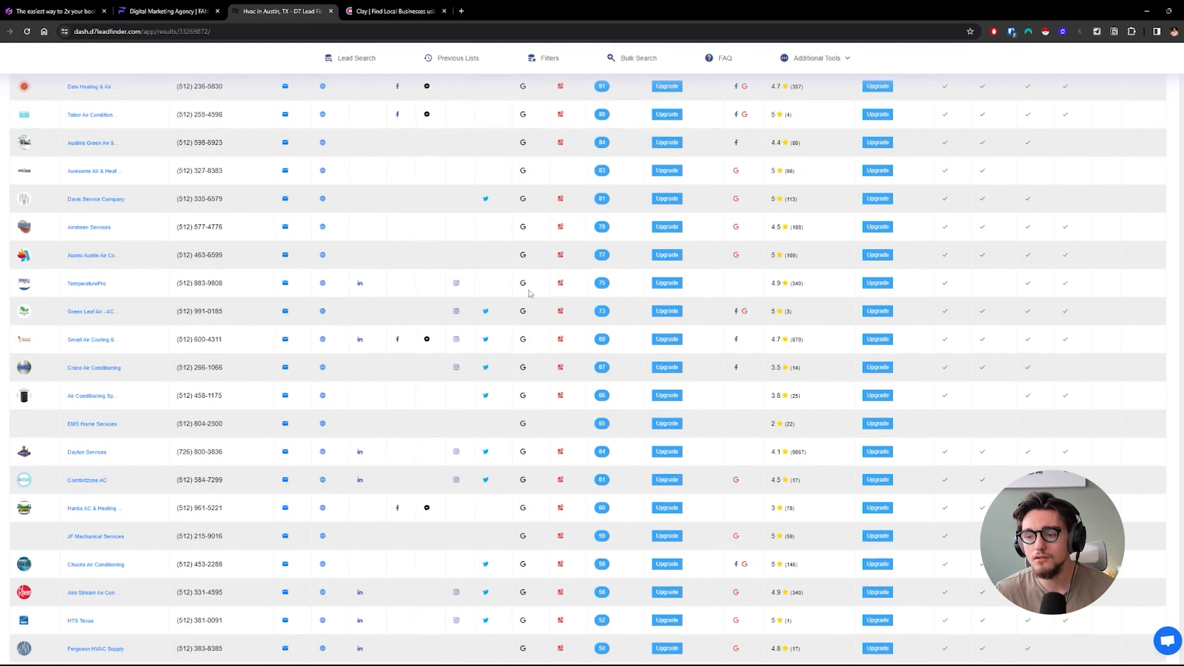
scroll("down", 3)
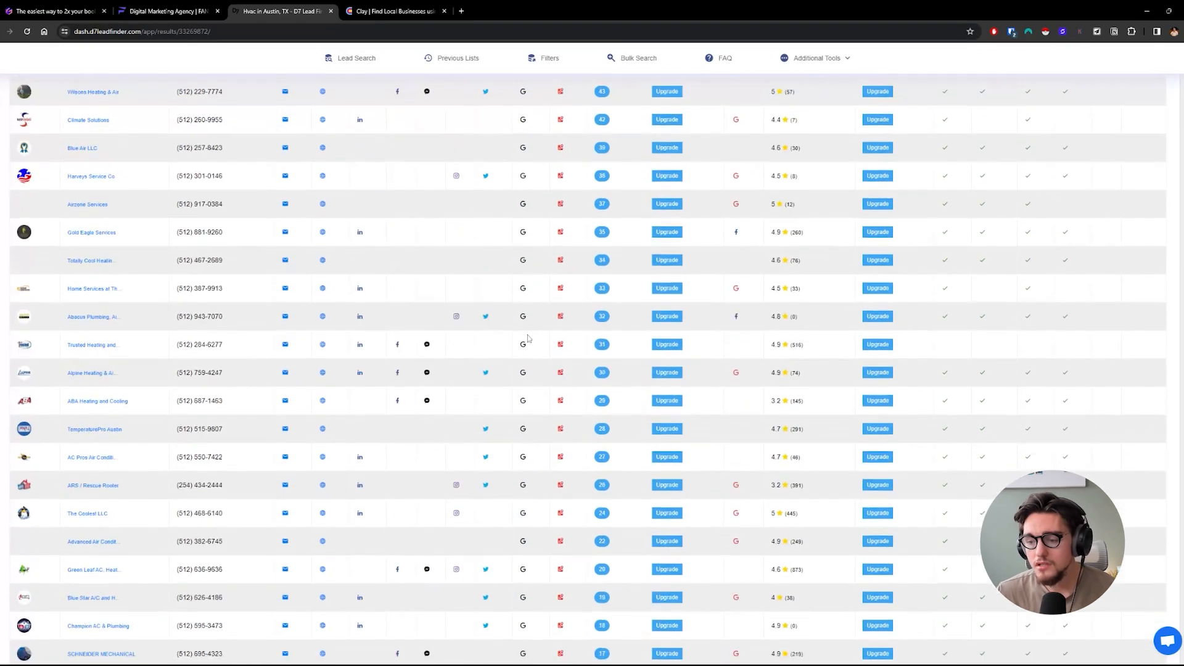
scroll("down", 3)
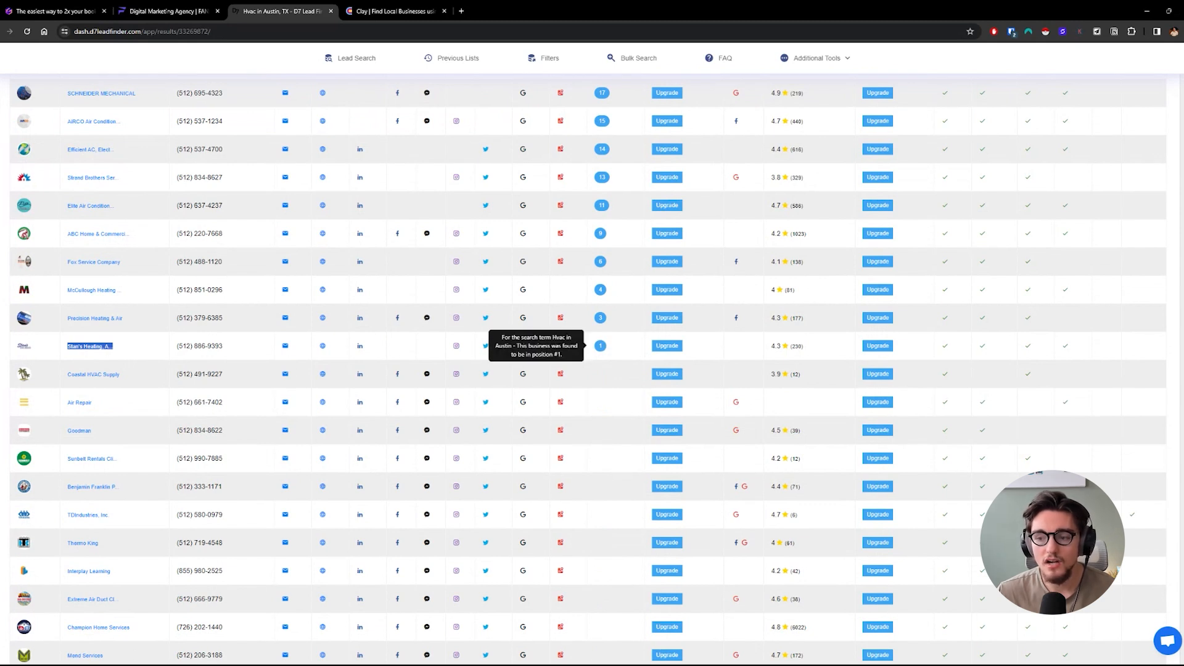
mouse_move(427, 259)
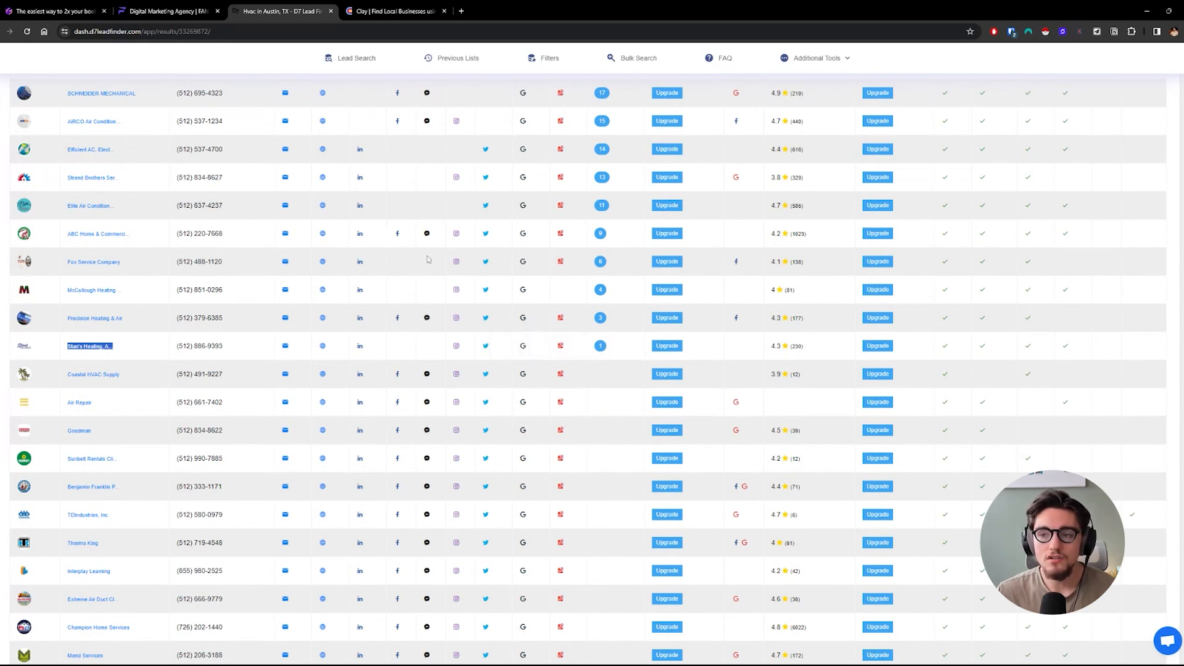
left_click(394, 11)
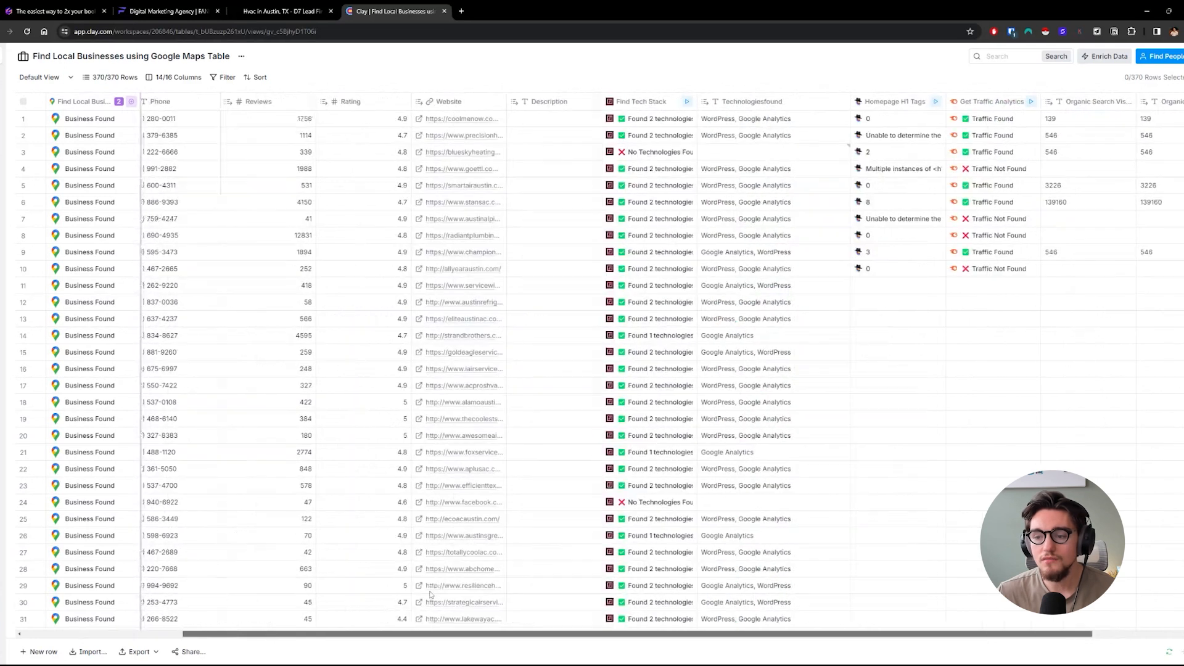
scroll("right", 3)
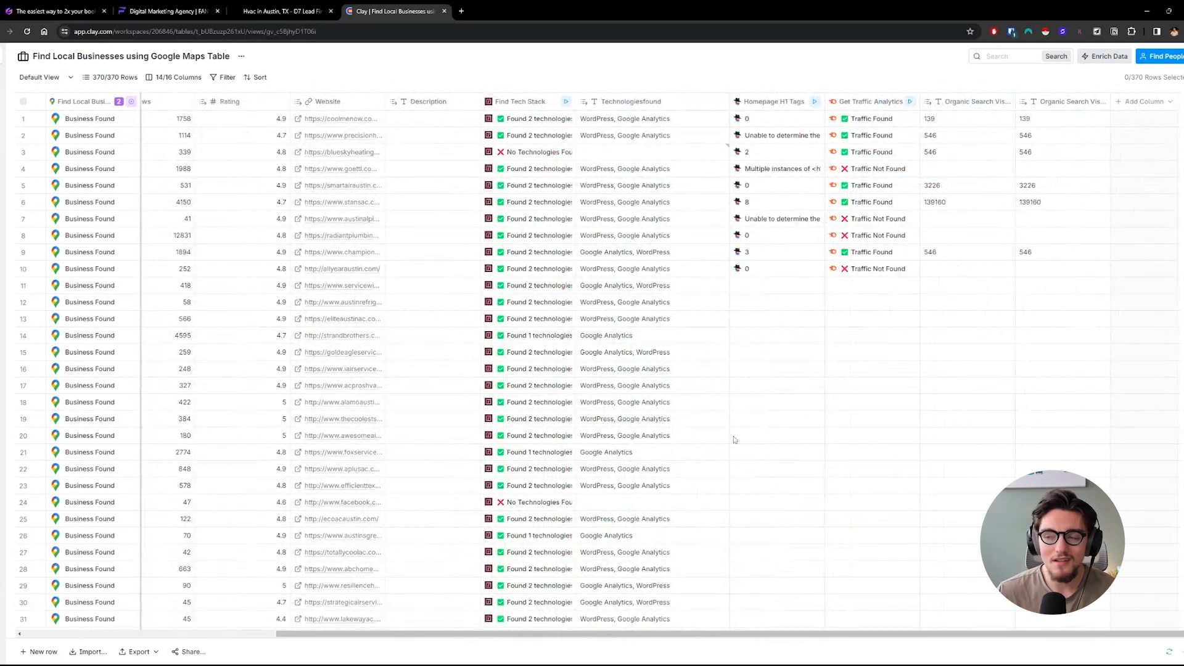
mouse_move(970, 341)
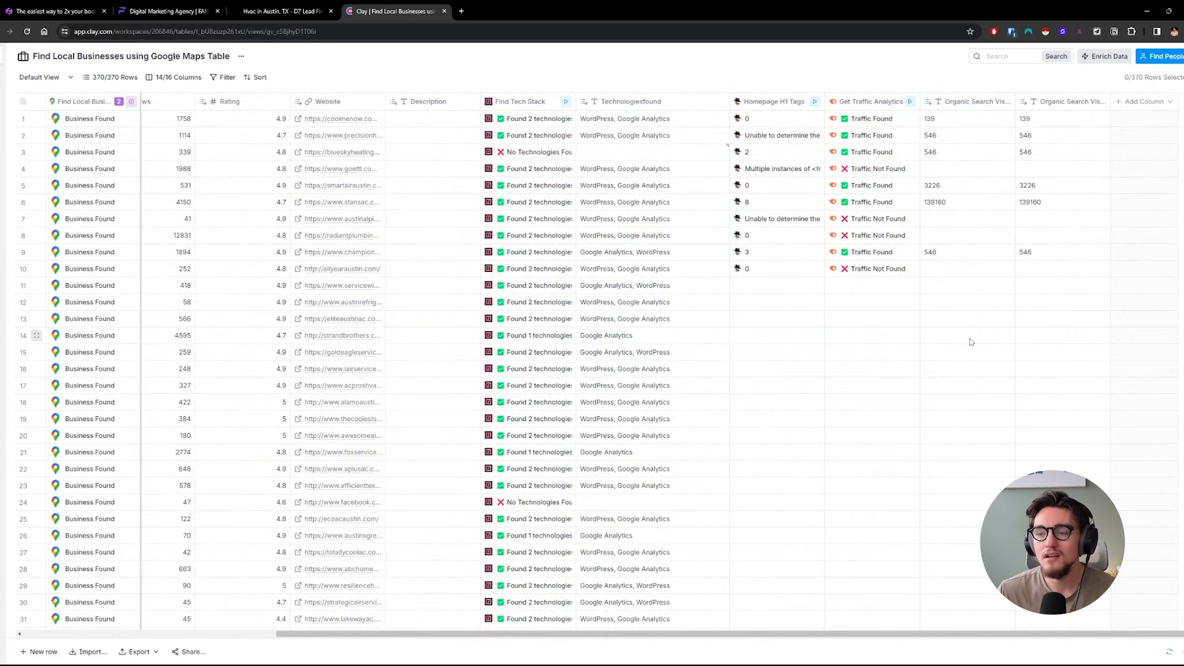
mouse_move(970, 209)
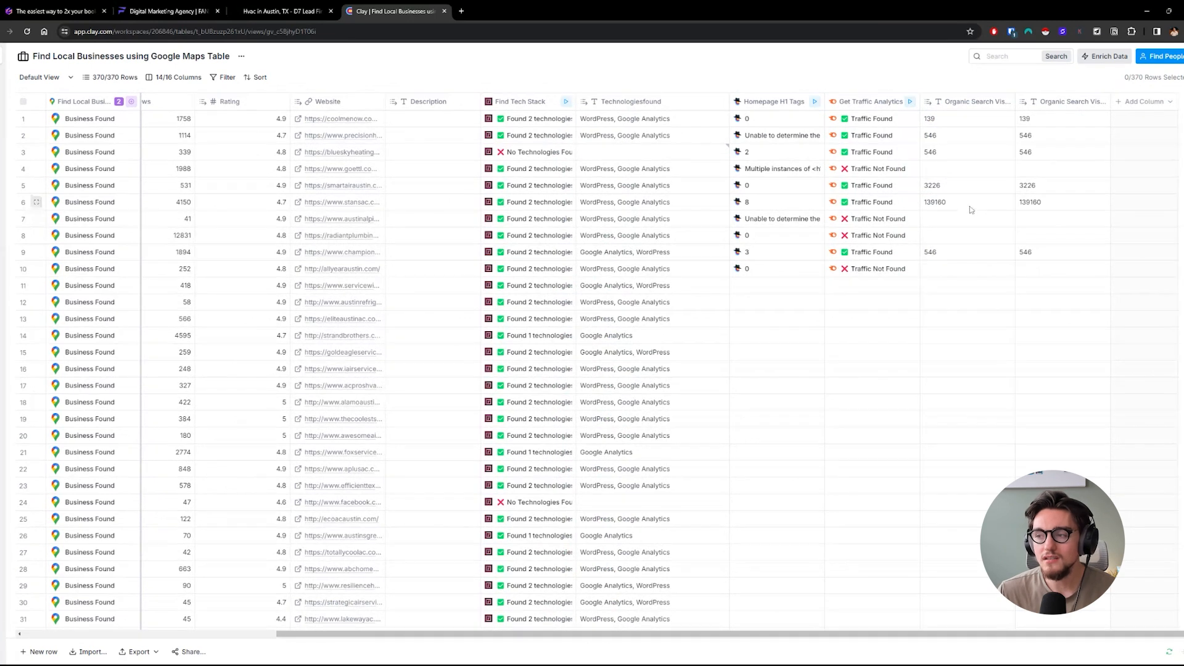
left_click(967, 202)
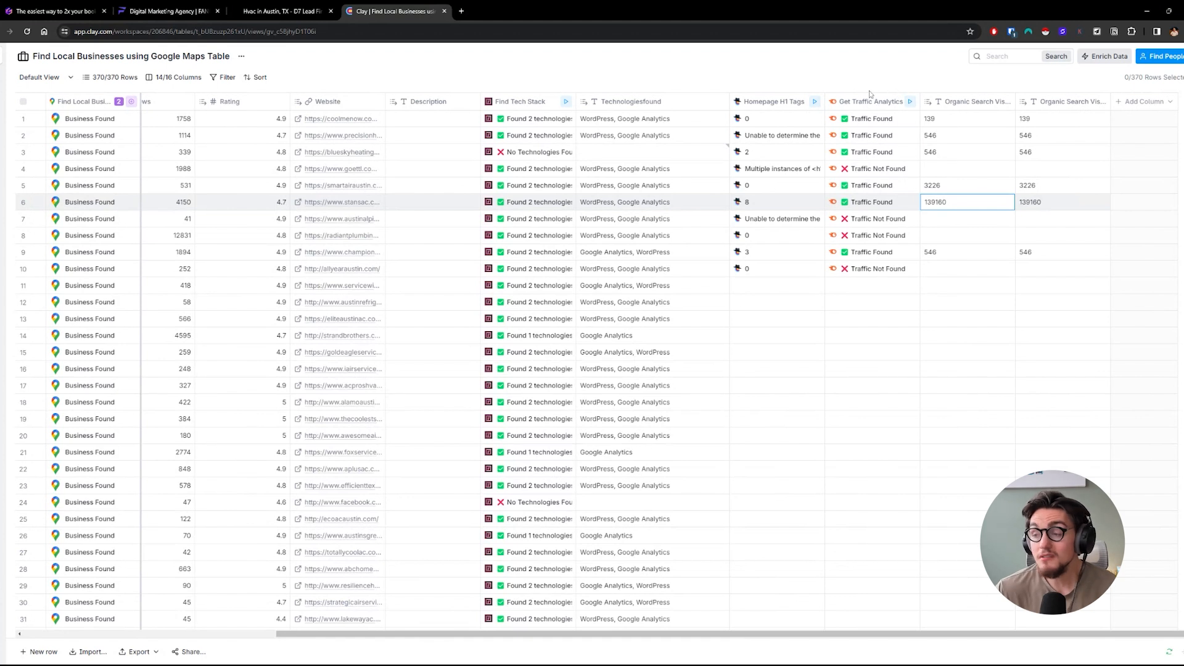
mouse_move(864, 105)
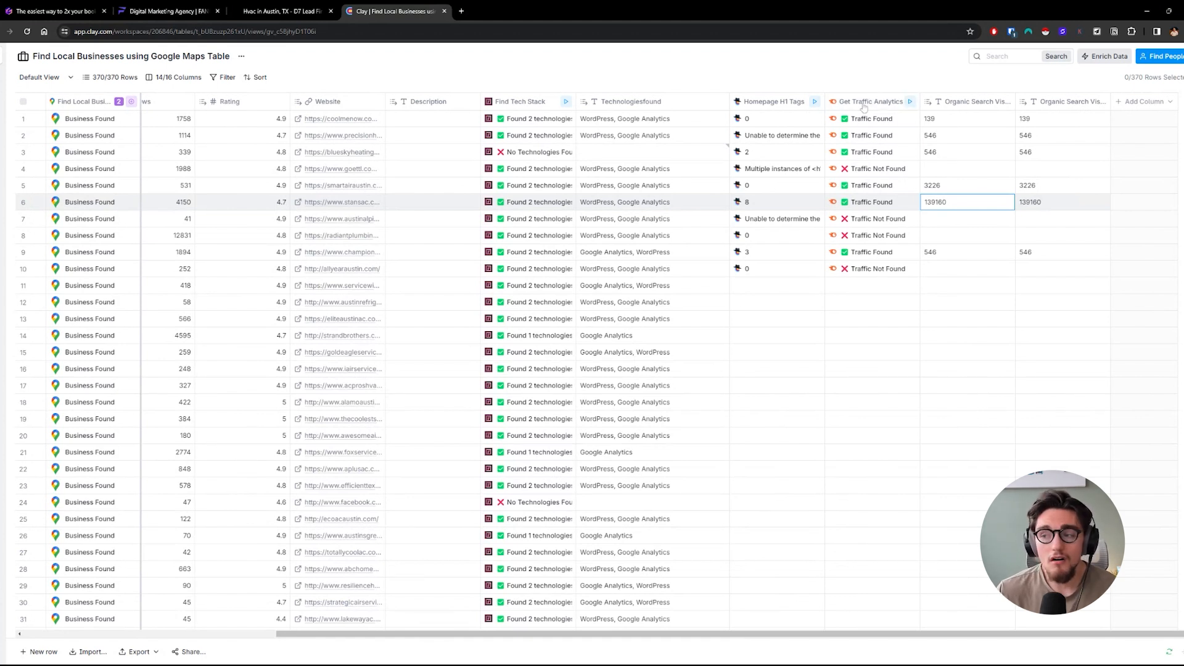
mouse_move(895, 269)
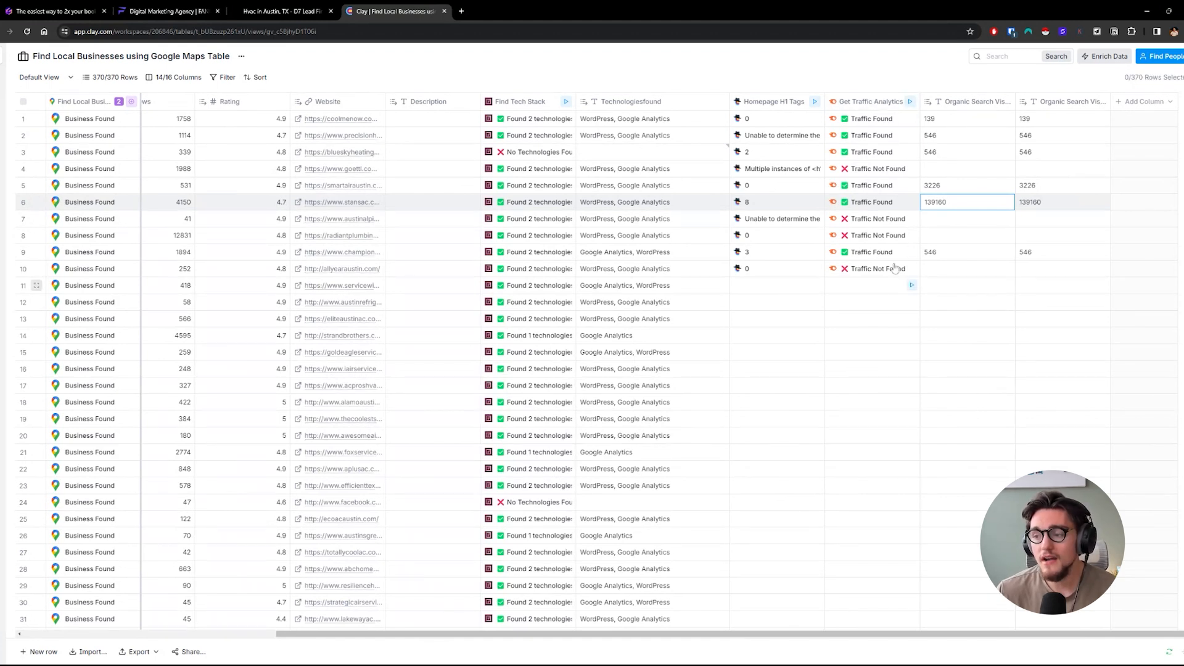
scroll("down", 3)
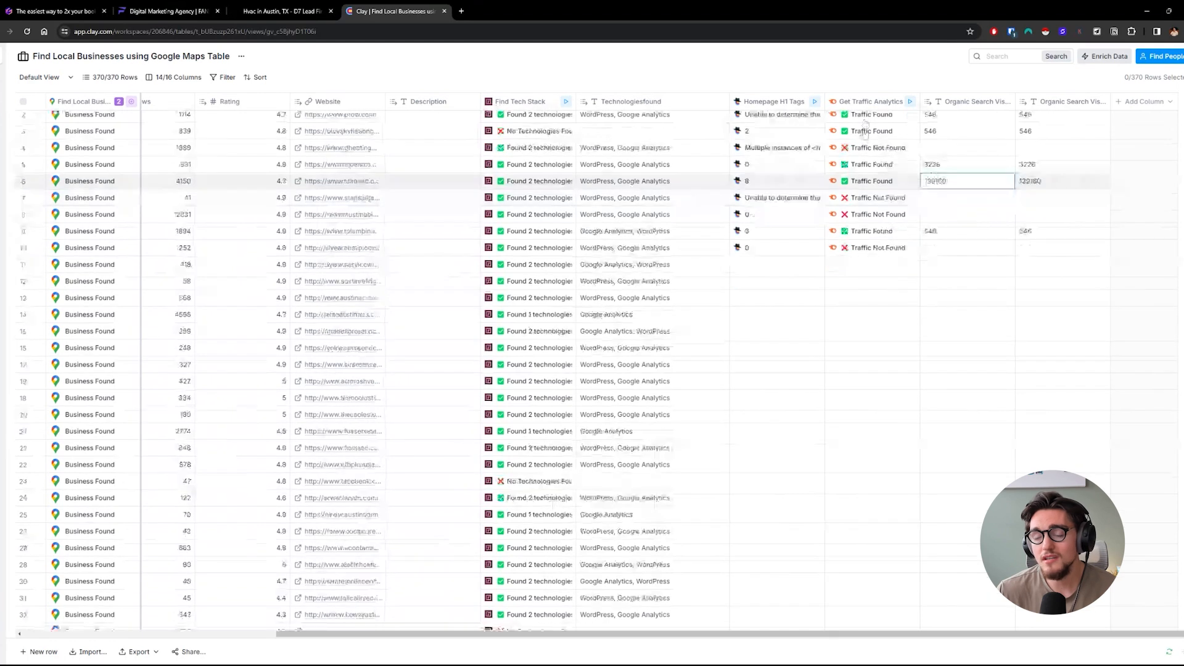
scroll("down", 3)
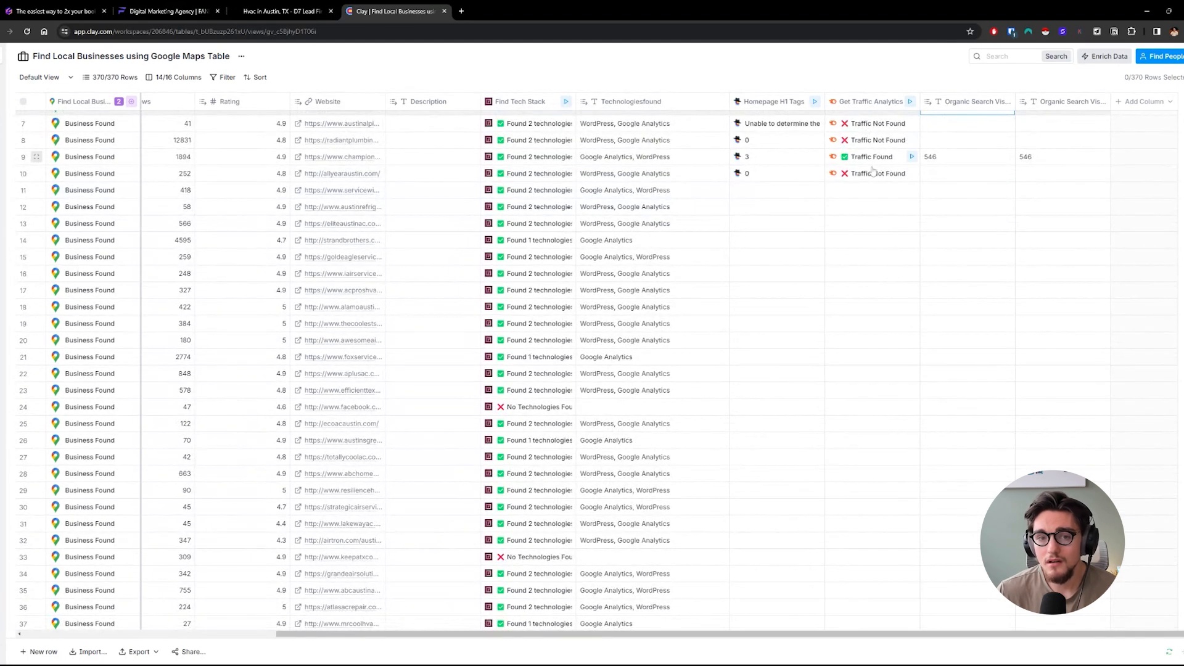
scroll("up", 3)
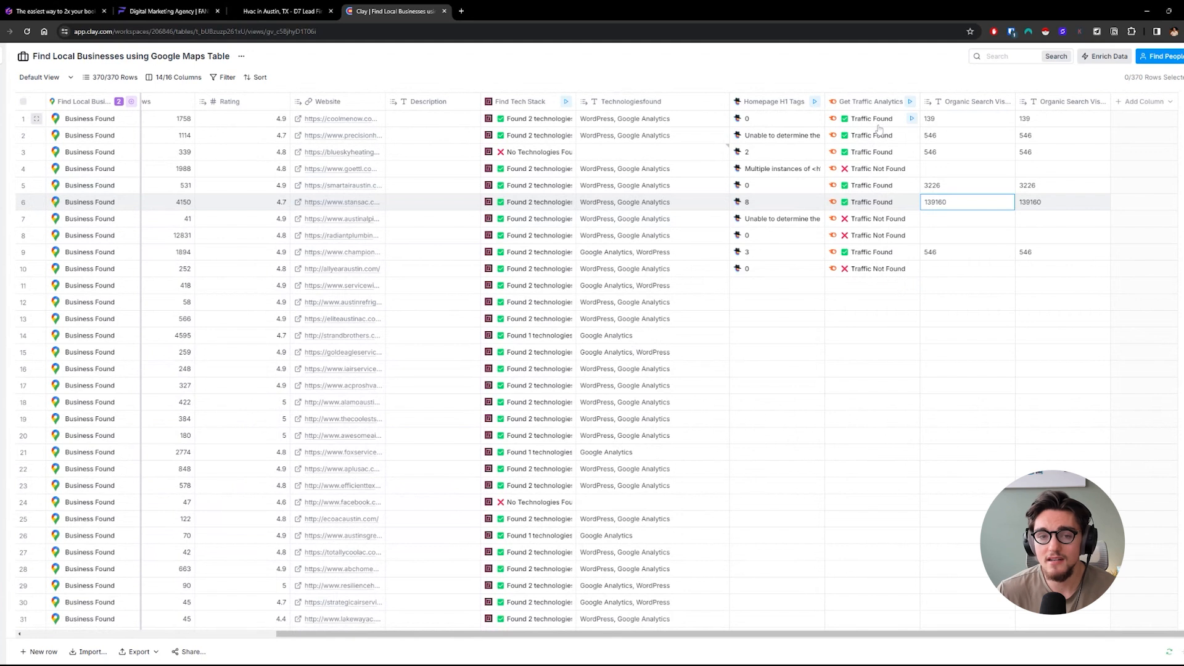
mouse_move(952, 118)
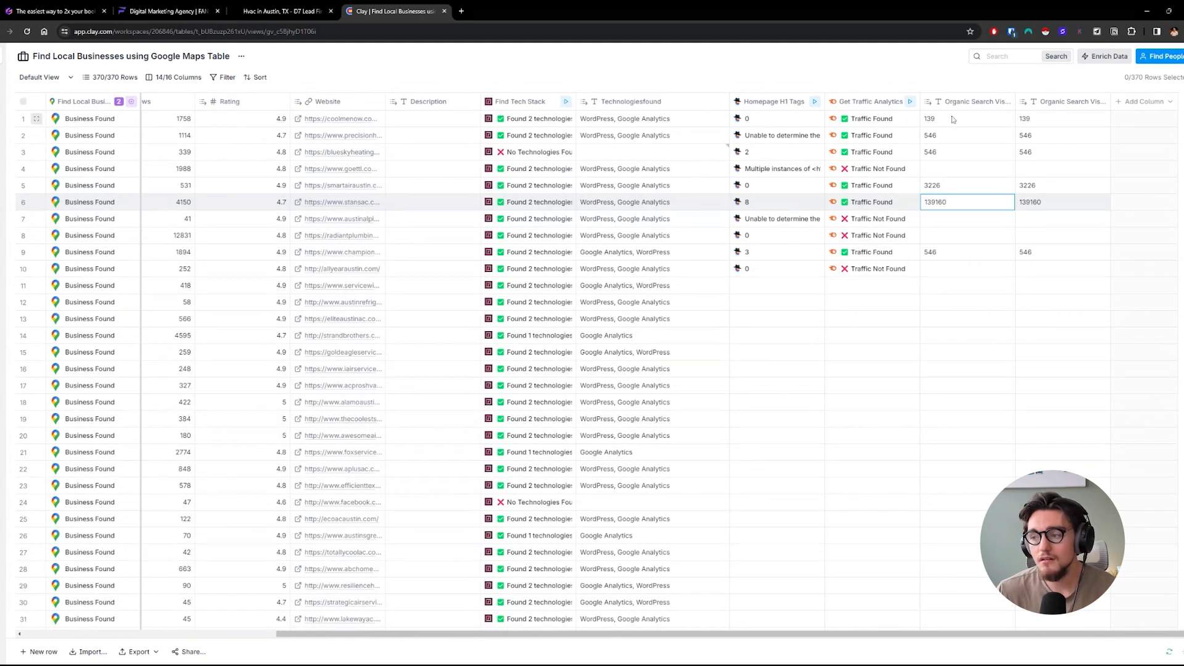
scroll("down", 3)
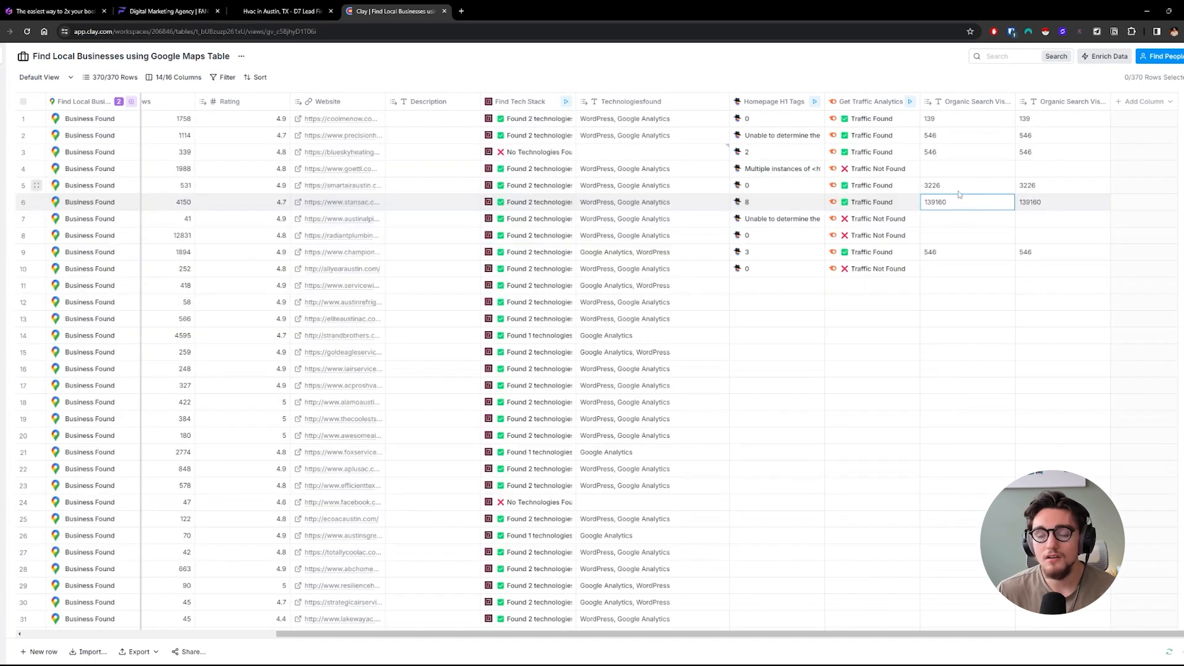
mouse_move(979, 200)
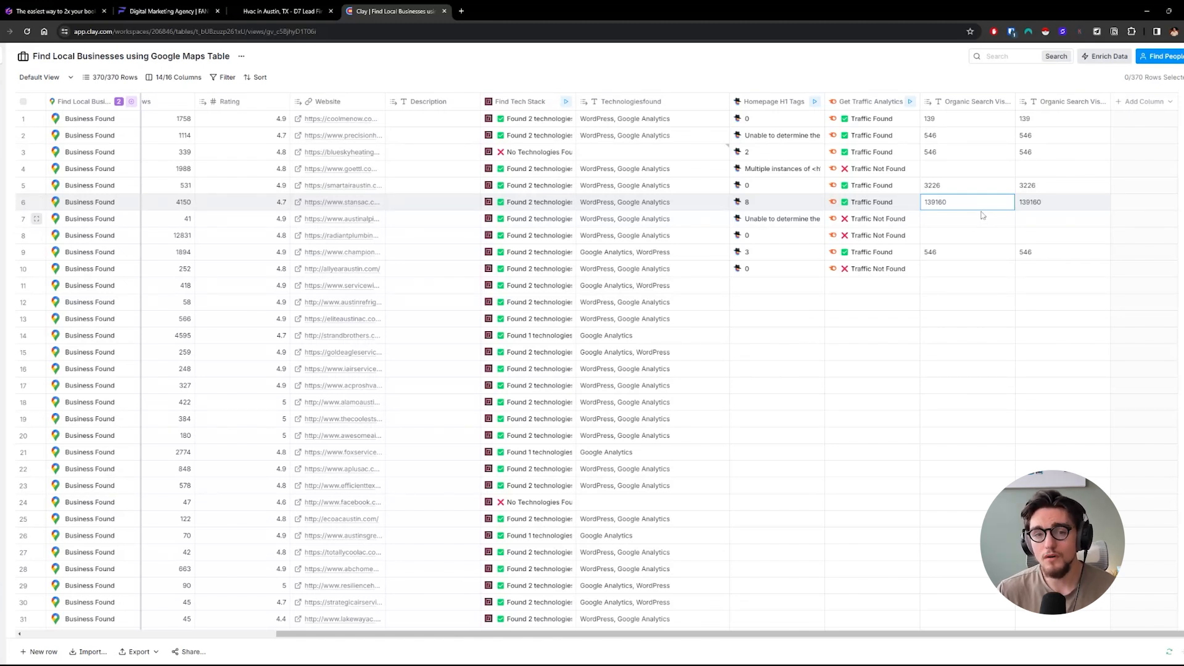
mouse_move(989, 225)
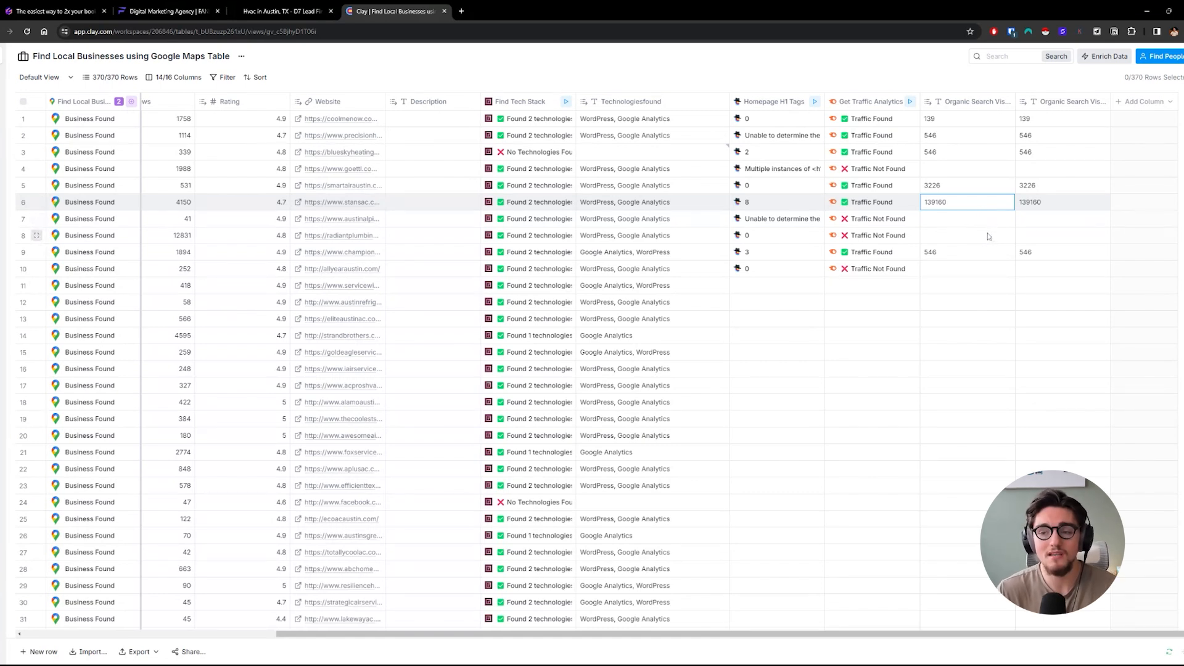
mouse_move(965, 302)
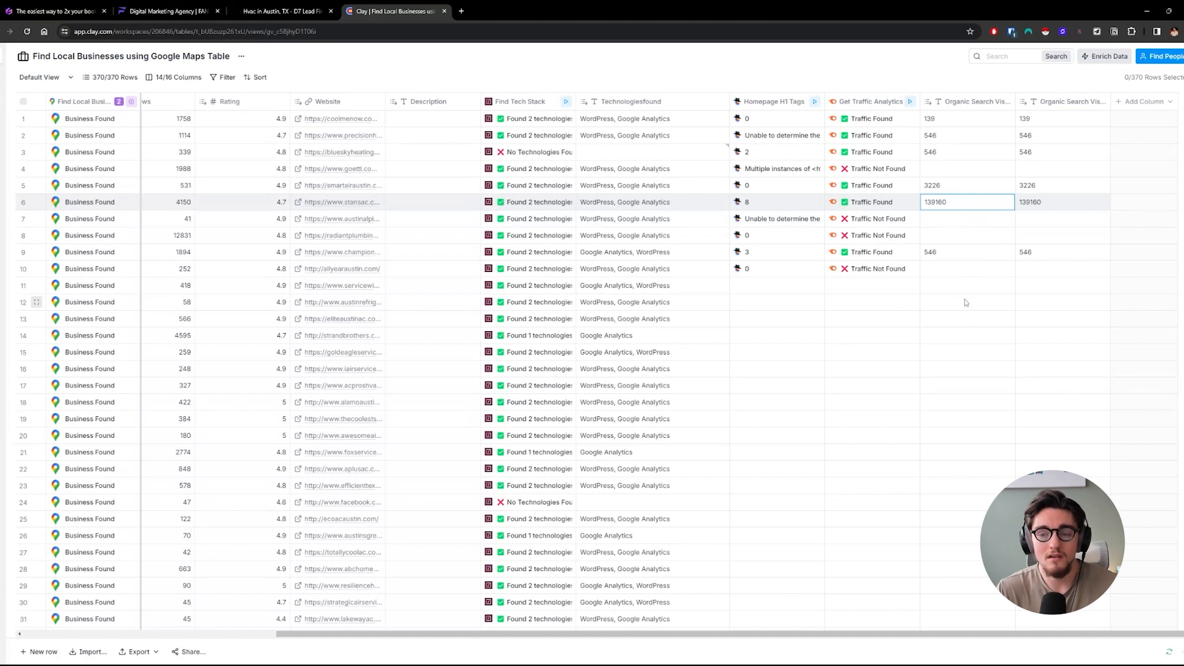
mouse_move(974, 308)
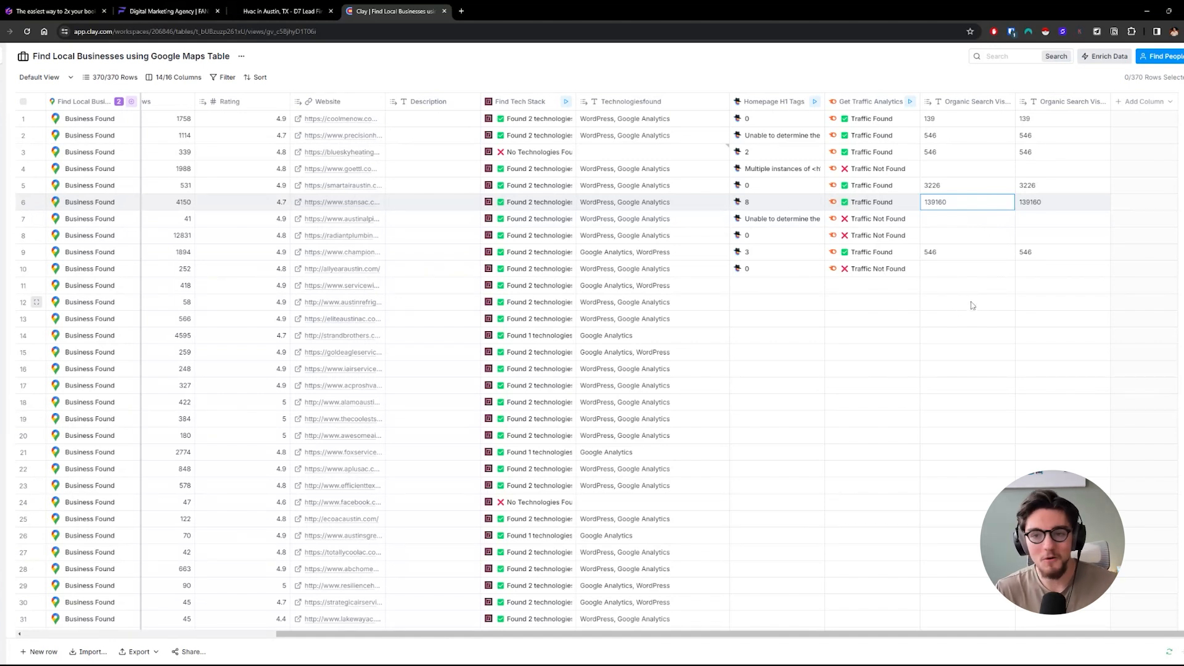
mouse_move(921, 302)
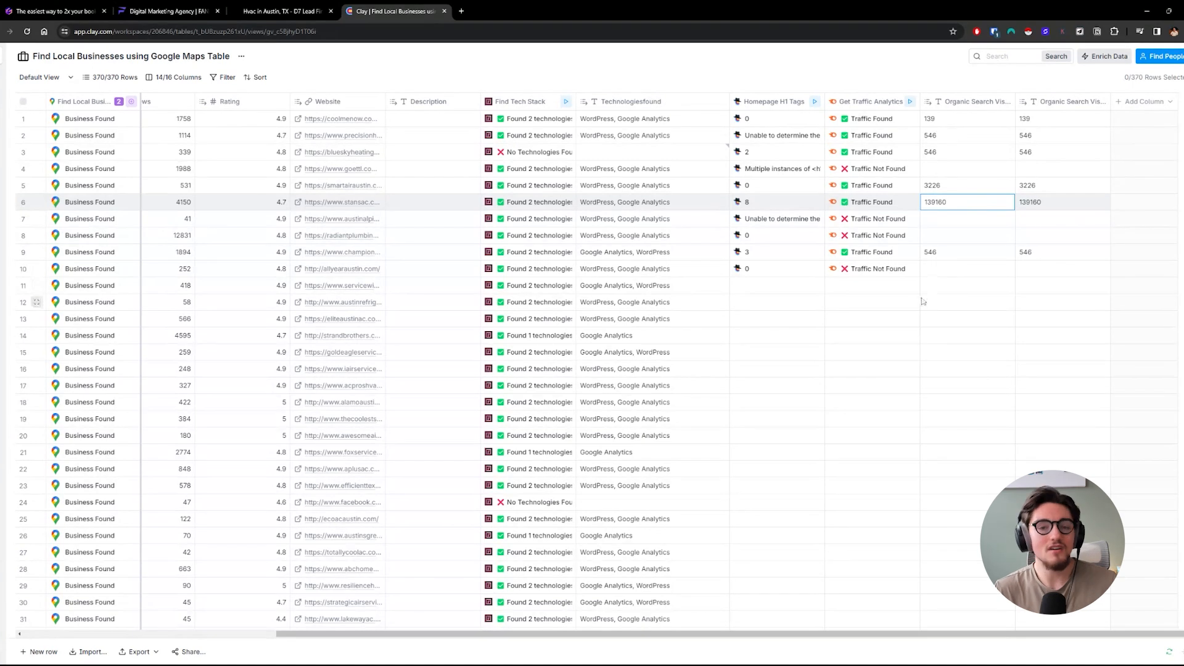
mouse_move(922, 312)
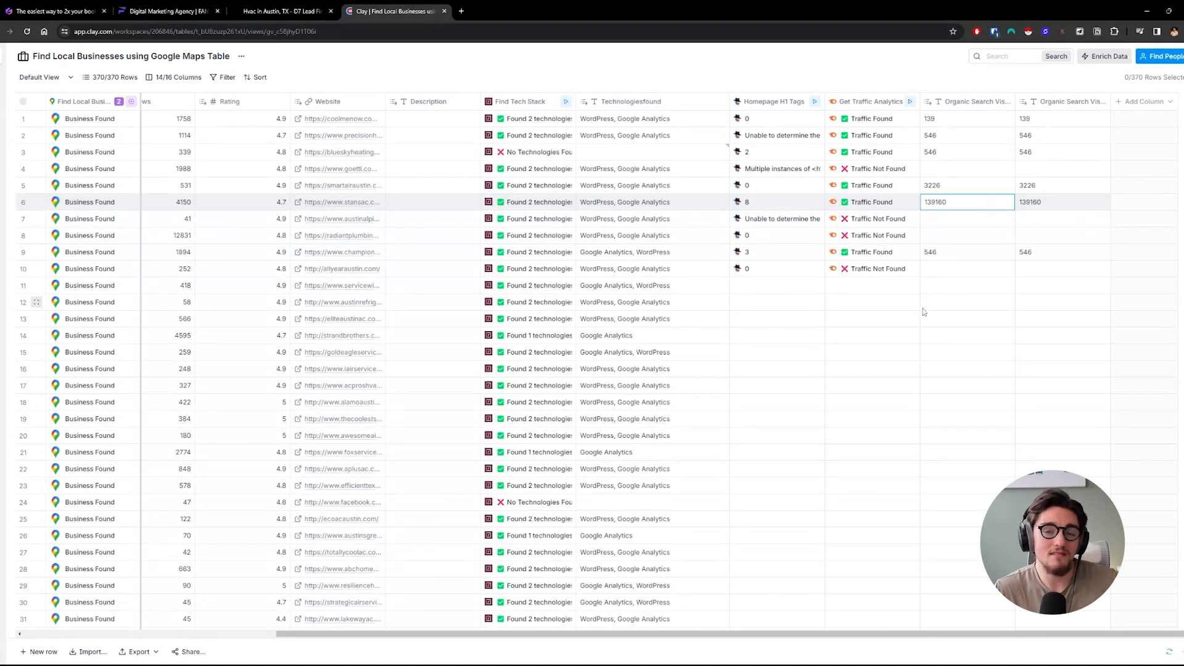
mouse_move(936, 333)
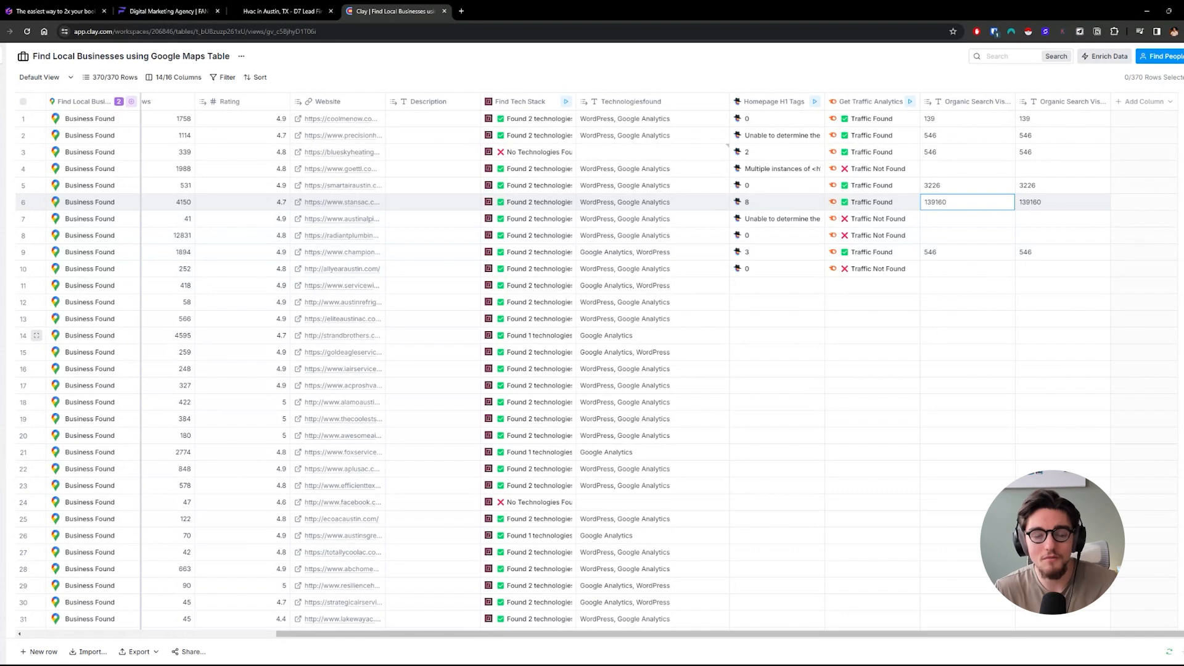
mouse_move(921, 343)
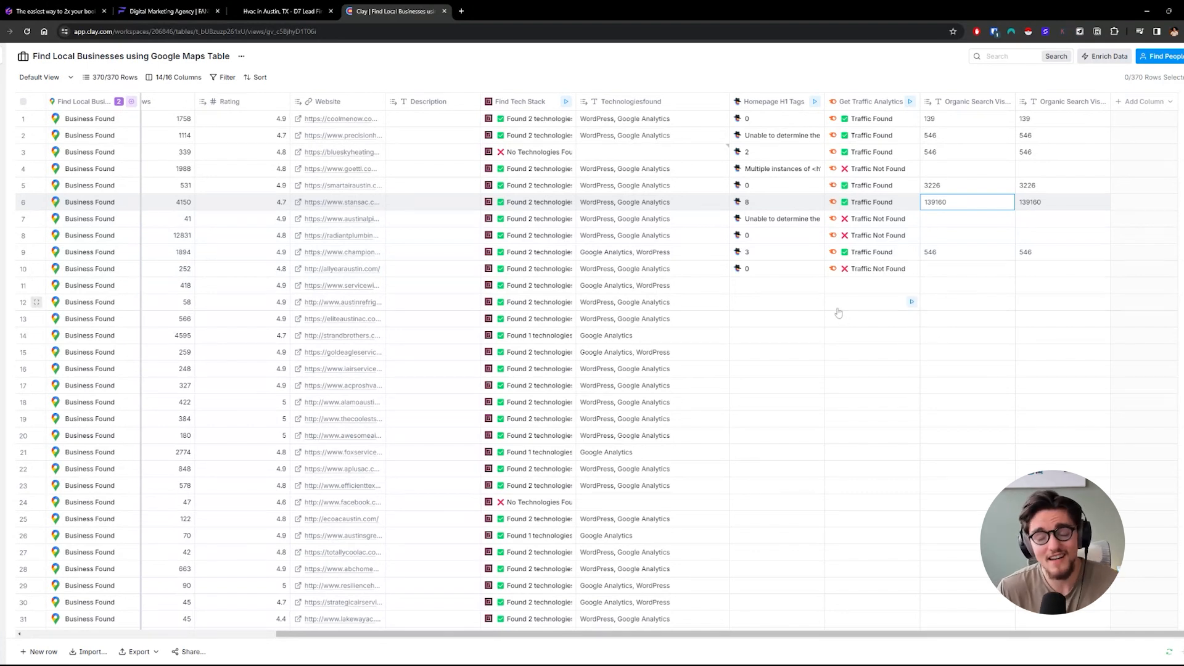
mouse_move(876, 314)
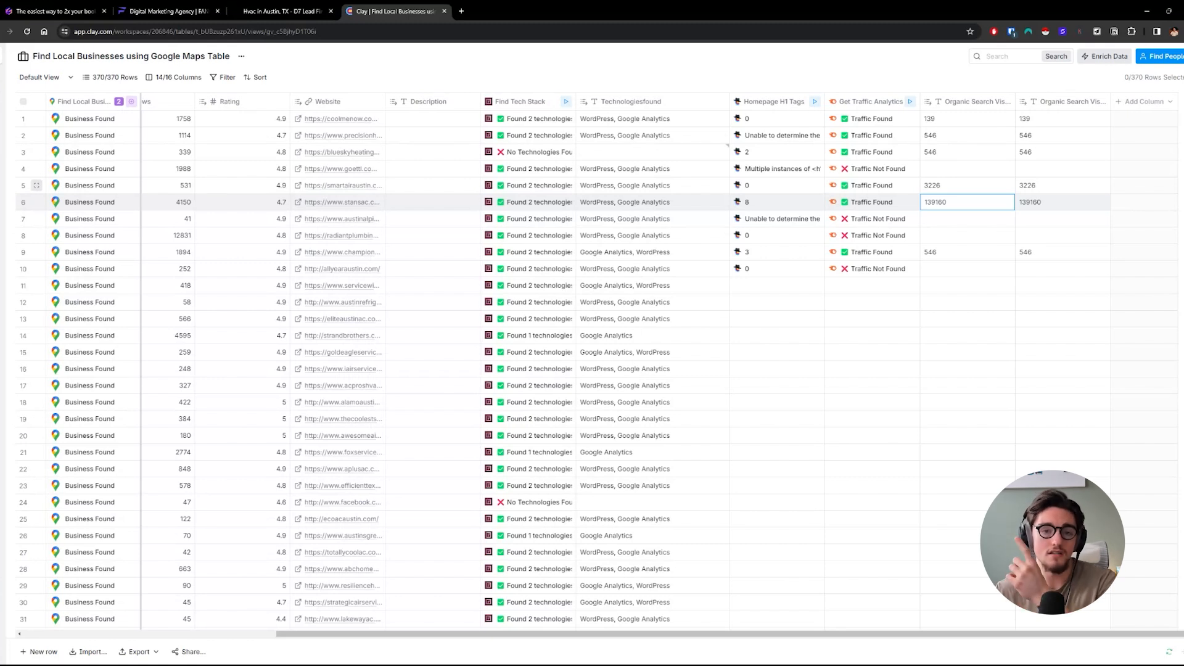
mouse_move(688, 177)
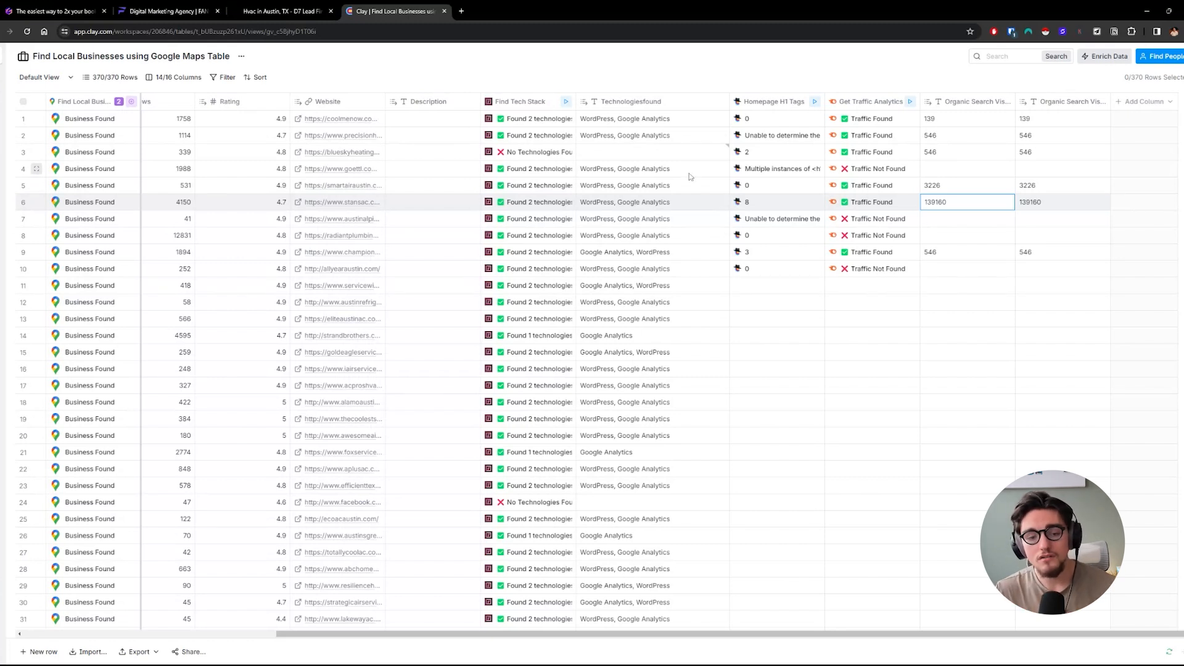